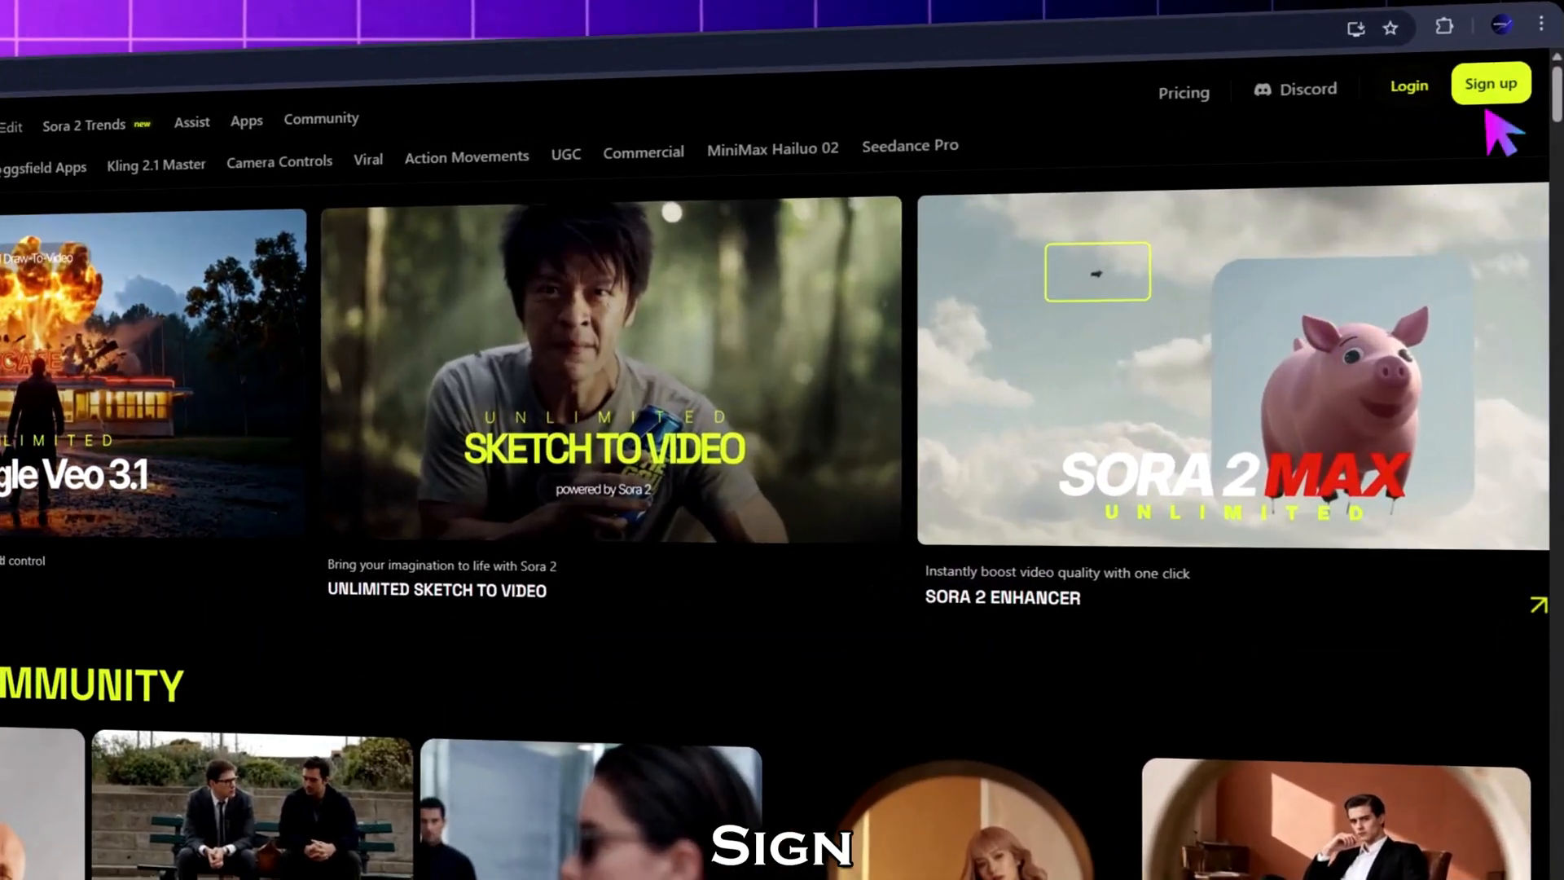
# Sign up to Higgsfield AI using the Google account
pyautogui.click(1495, 83)
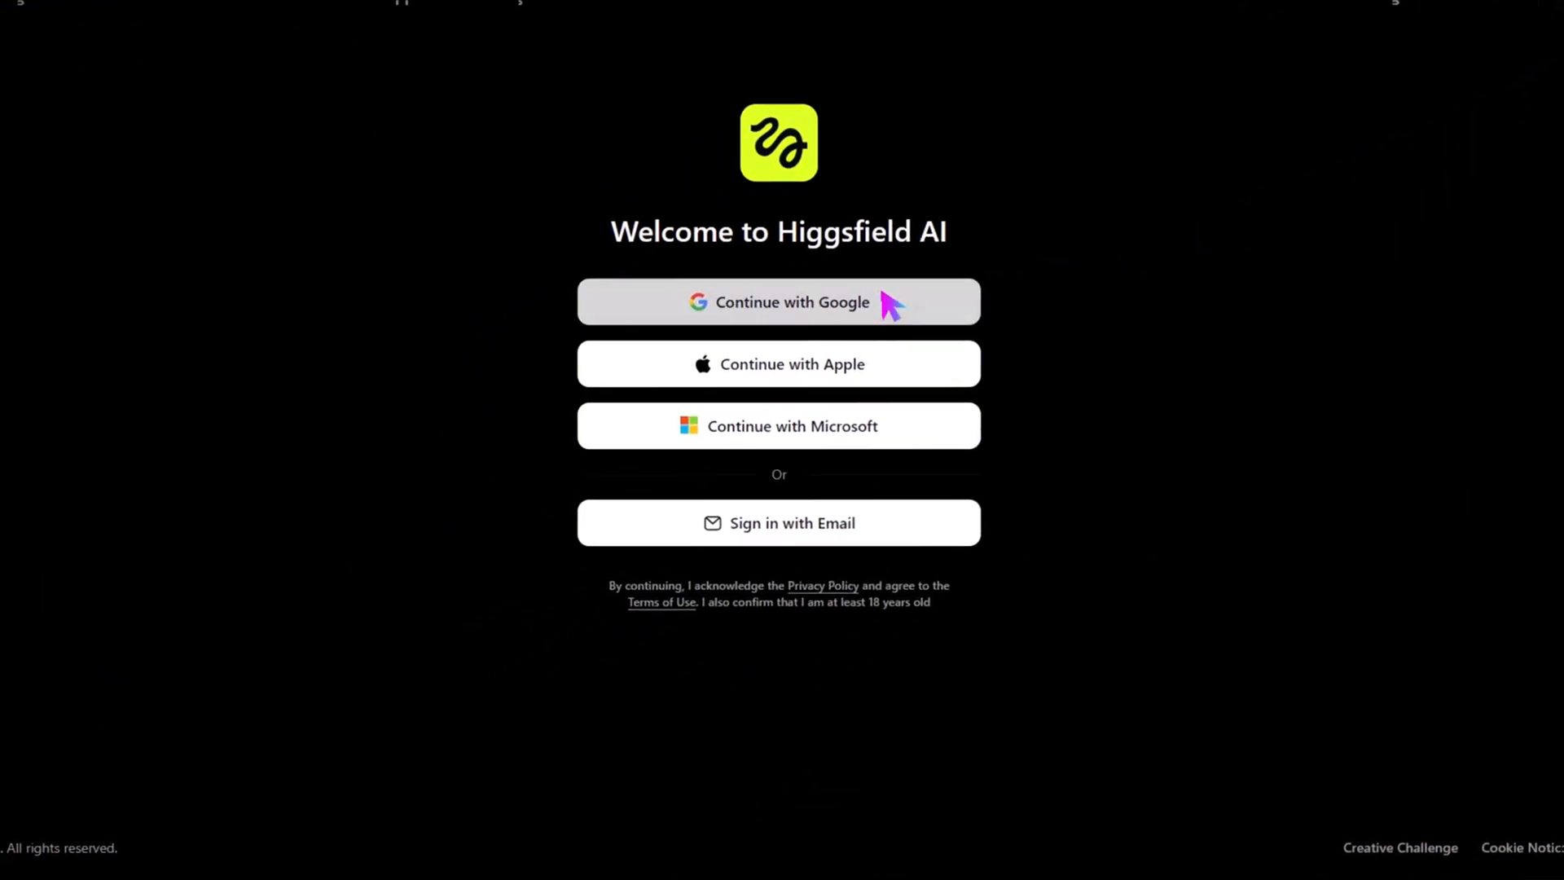
pyautogui.click(779, 303)
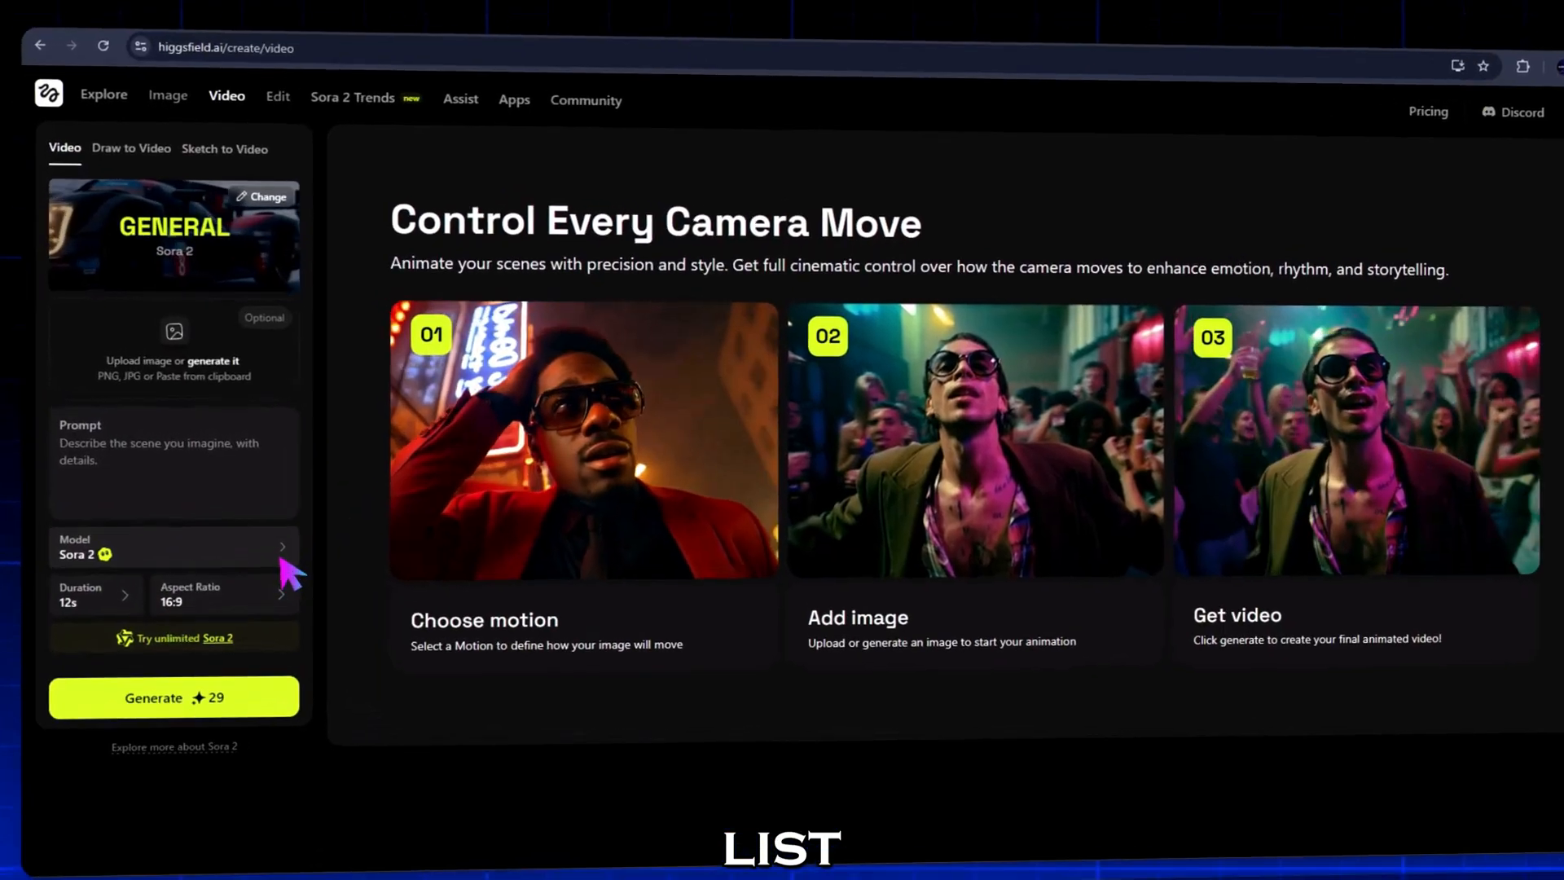
# Attach the 'Sora 2 Image' neon street picture, paste the rainy neon city prompt, and keep 12s duration
pyautogui.click(172, 548)
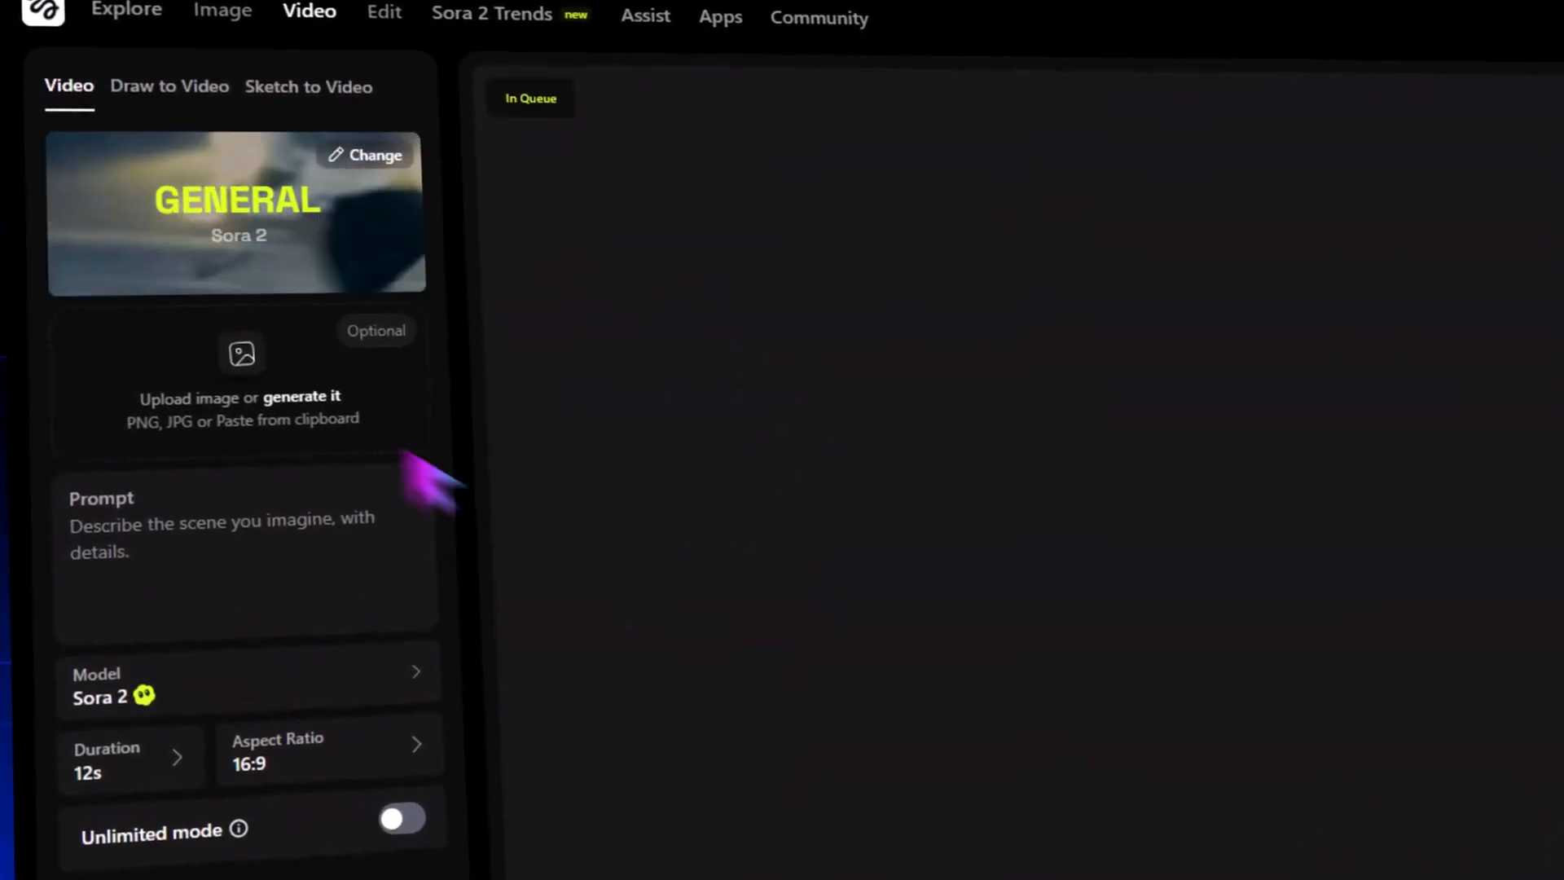
pyautogui.click(242, 355)
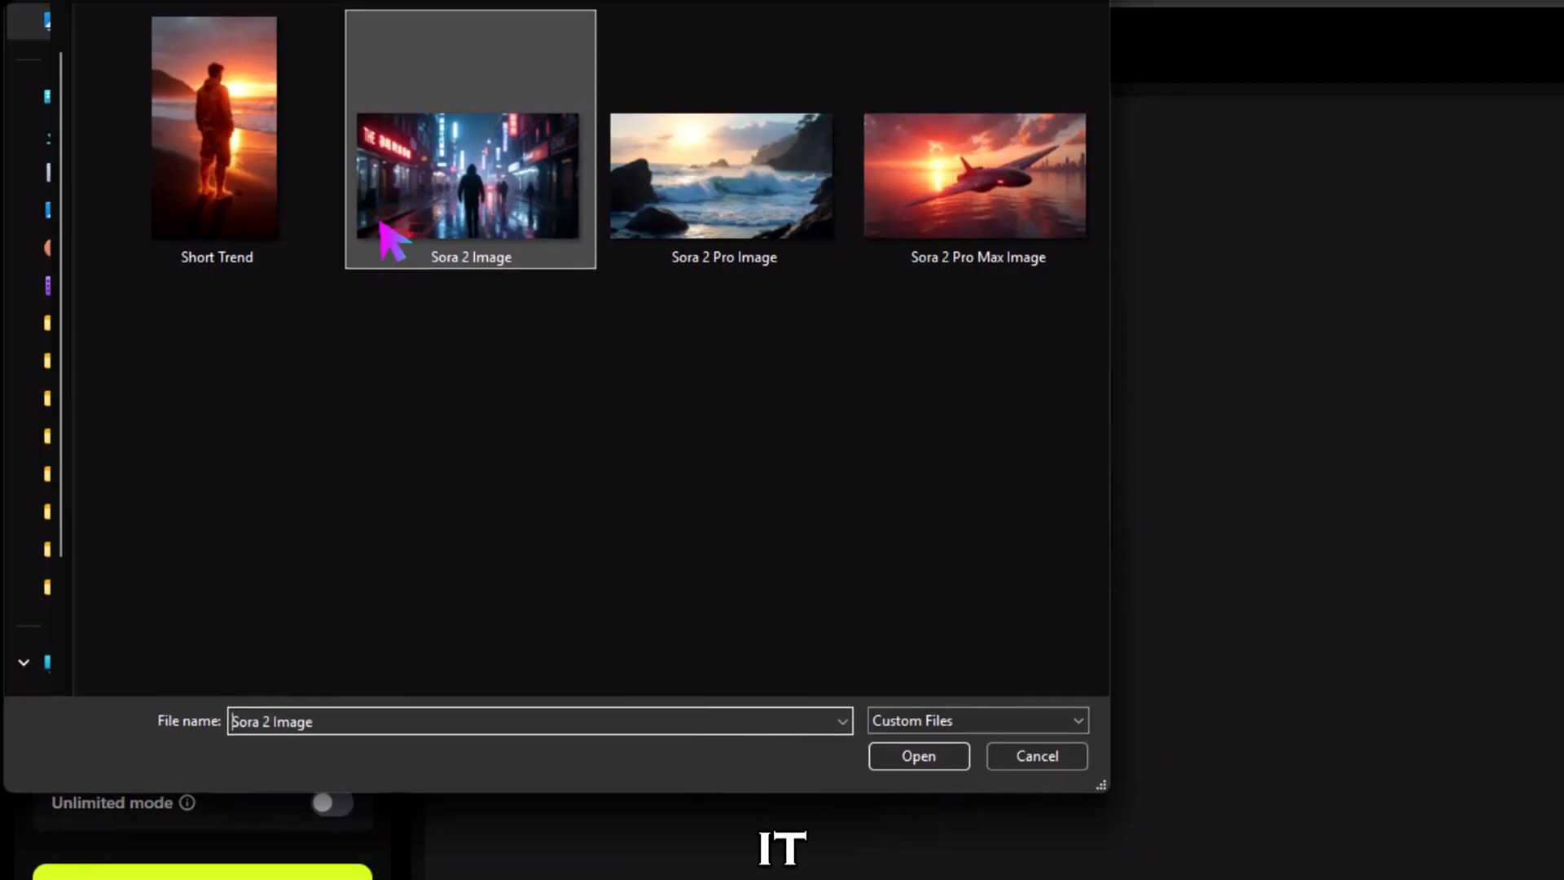
pyautogui.click(919, 756)
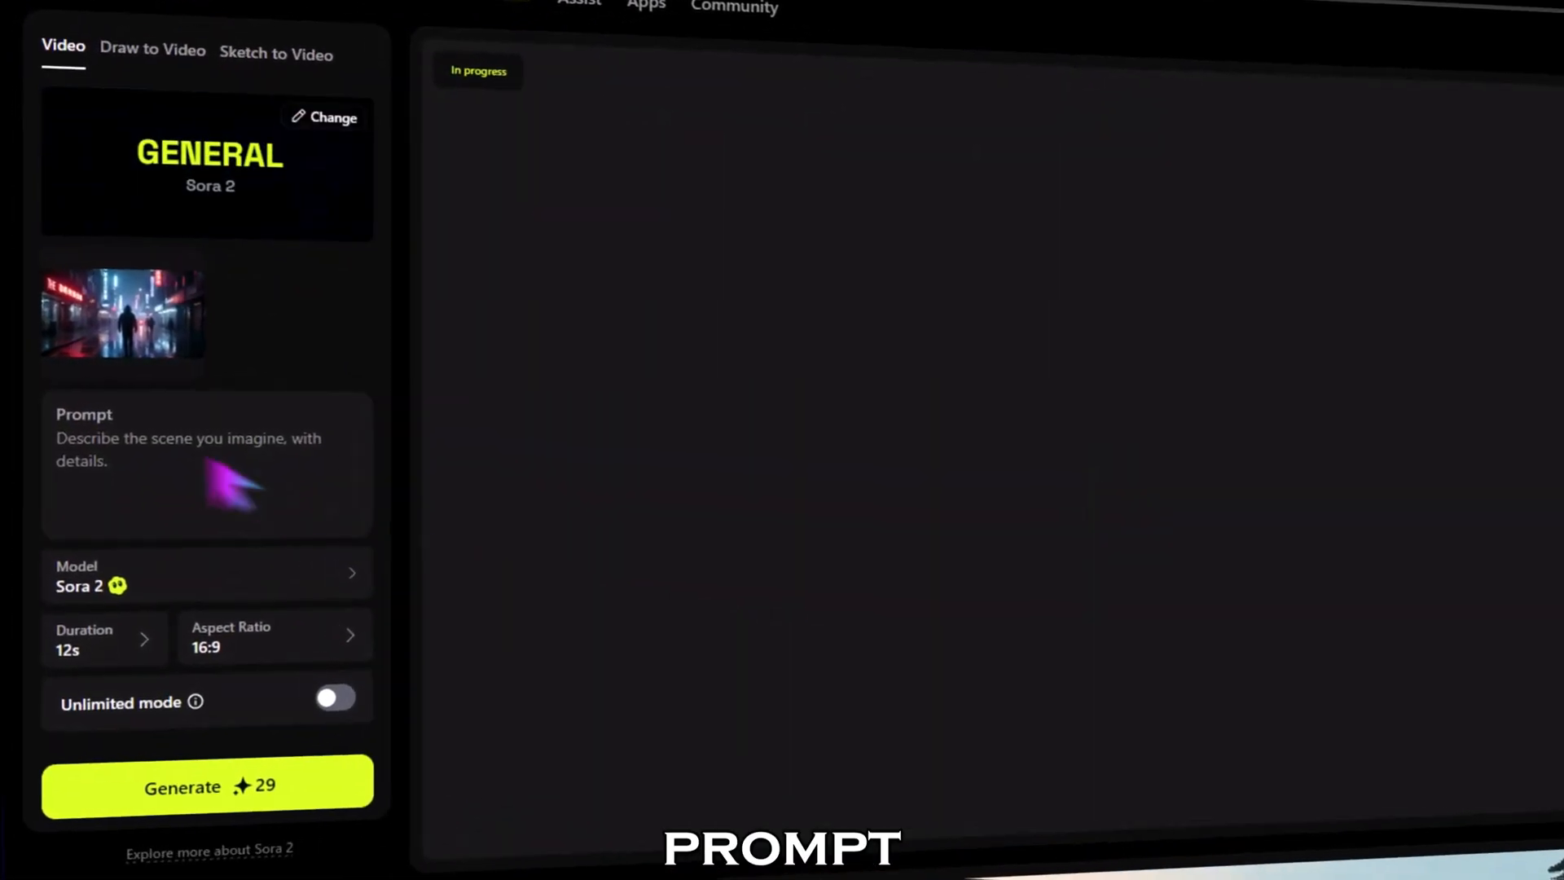
pyautogui.rightClick(220, 486)
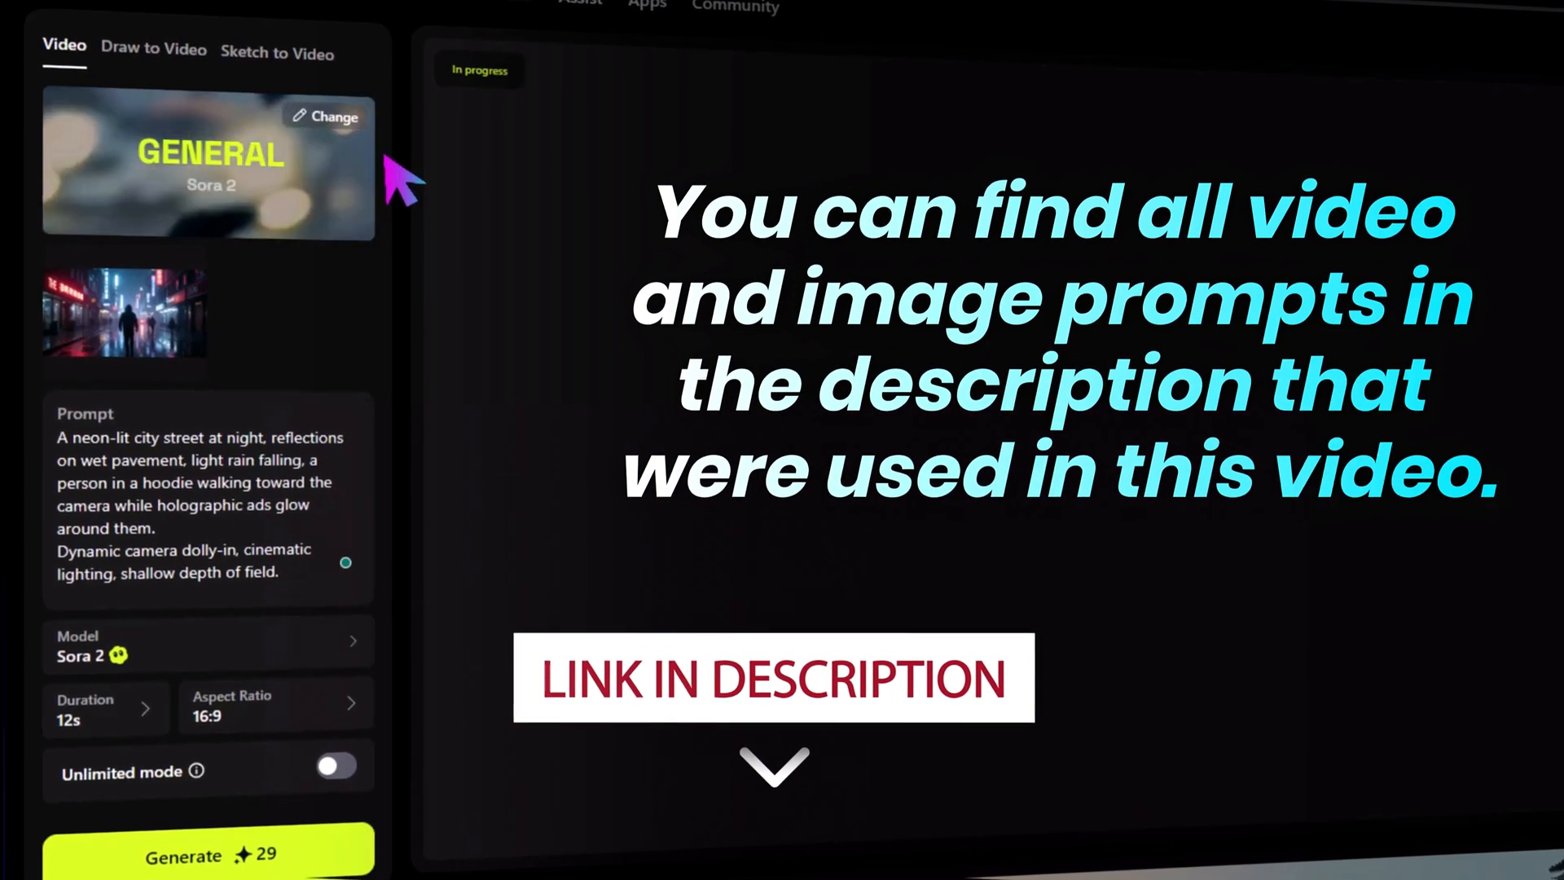
pyautogui.click(106, 711)
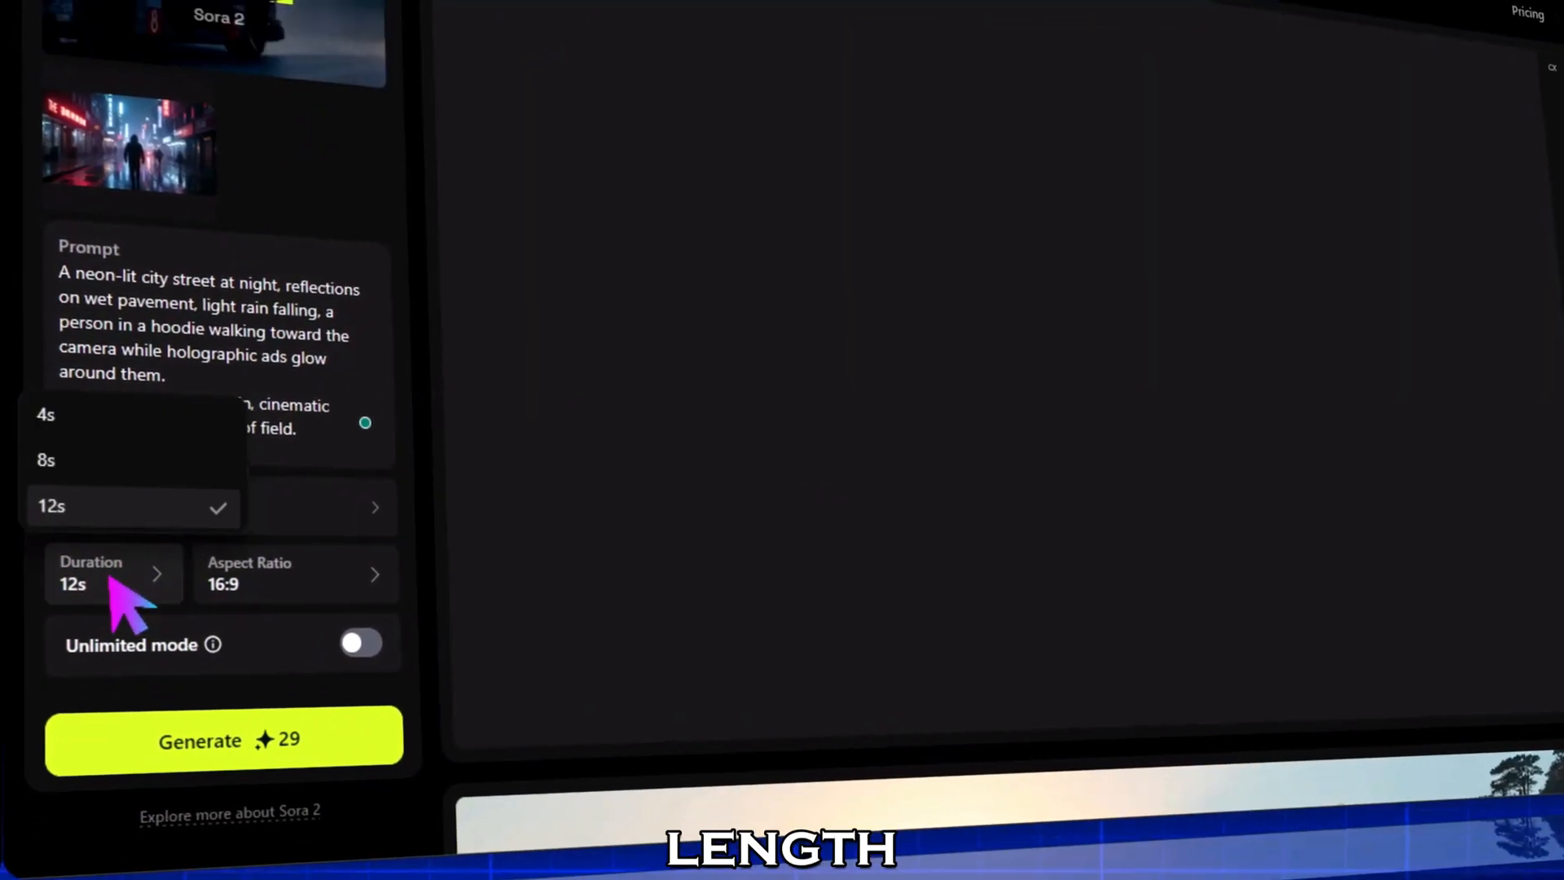
pyautogui.click(293, 573)
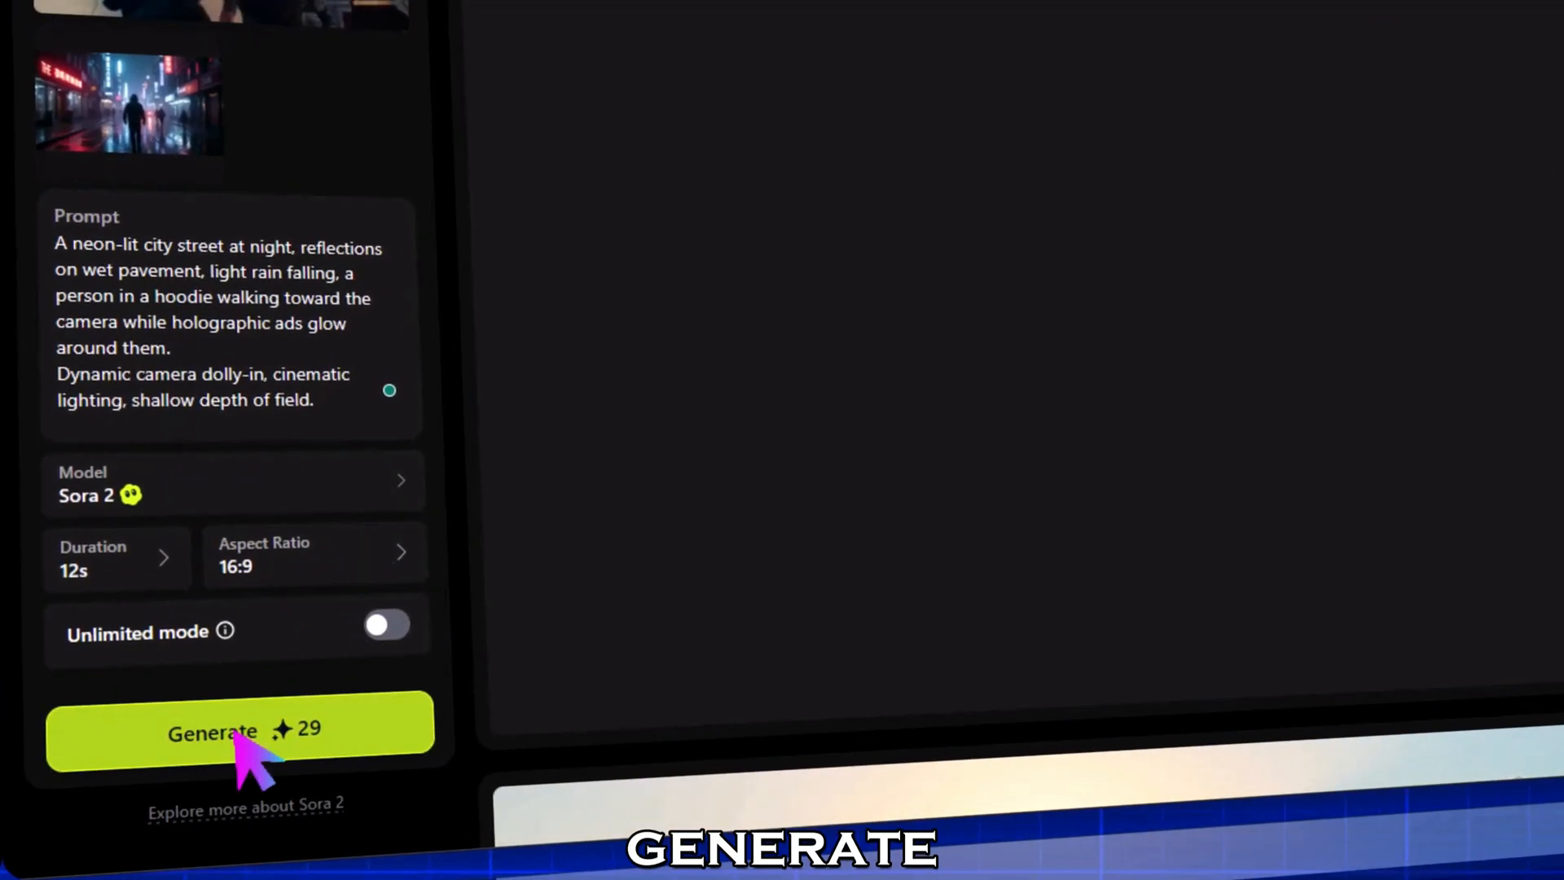
# Submit the neon street Sora 2 video for generation
pyautogui.click(231, 732)
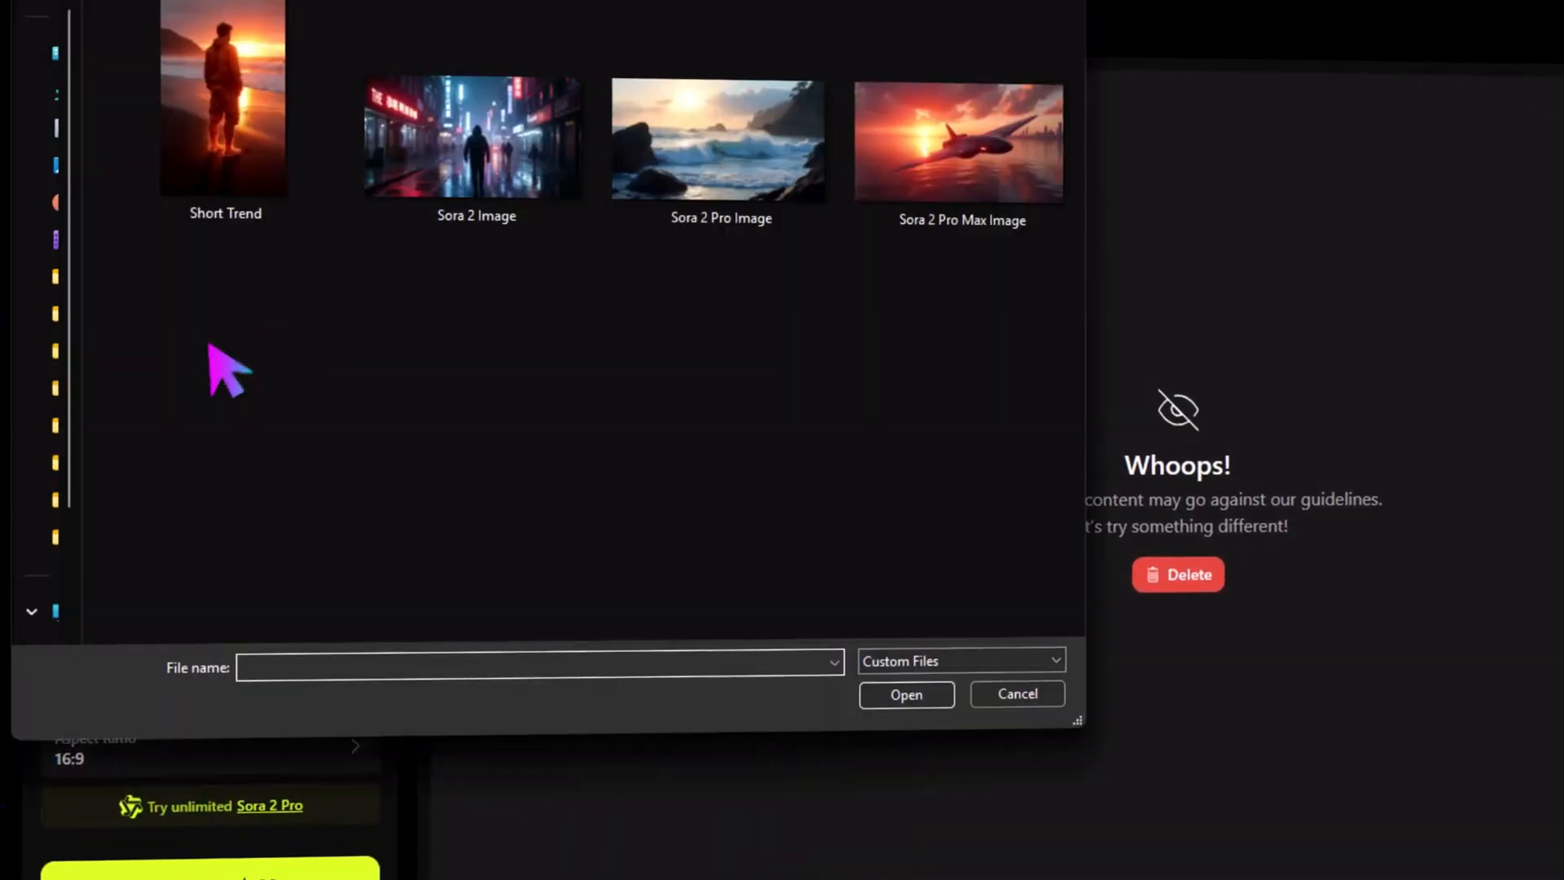
# Upload the 'Sora 2 Pro Image' seascape, enter the waves-crashing-on-dark-rocks prompt, and generate the video
pyautogui.click(719, 143)
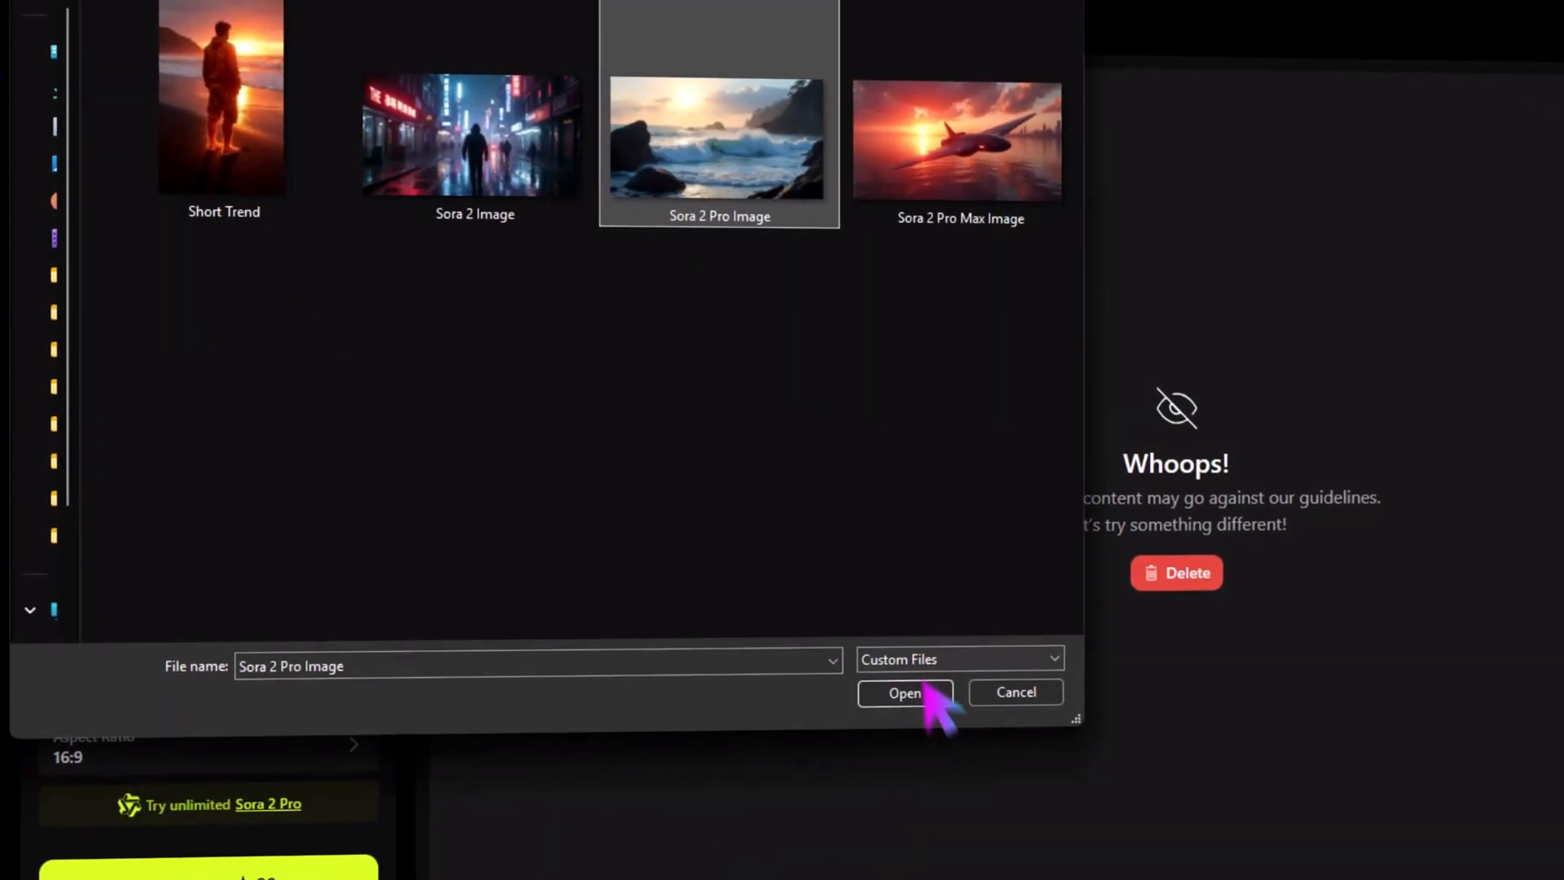
pyautogui.click(906, 693)
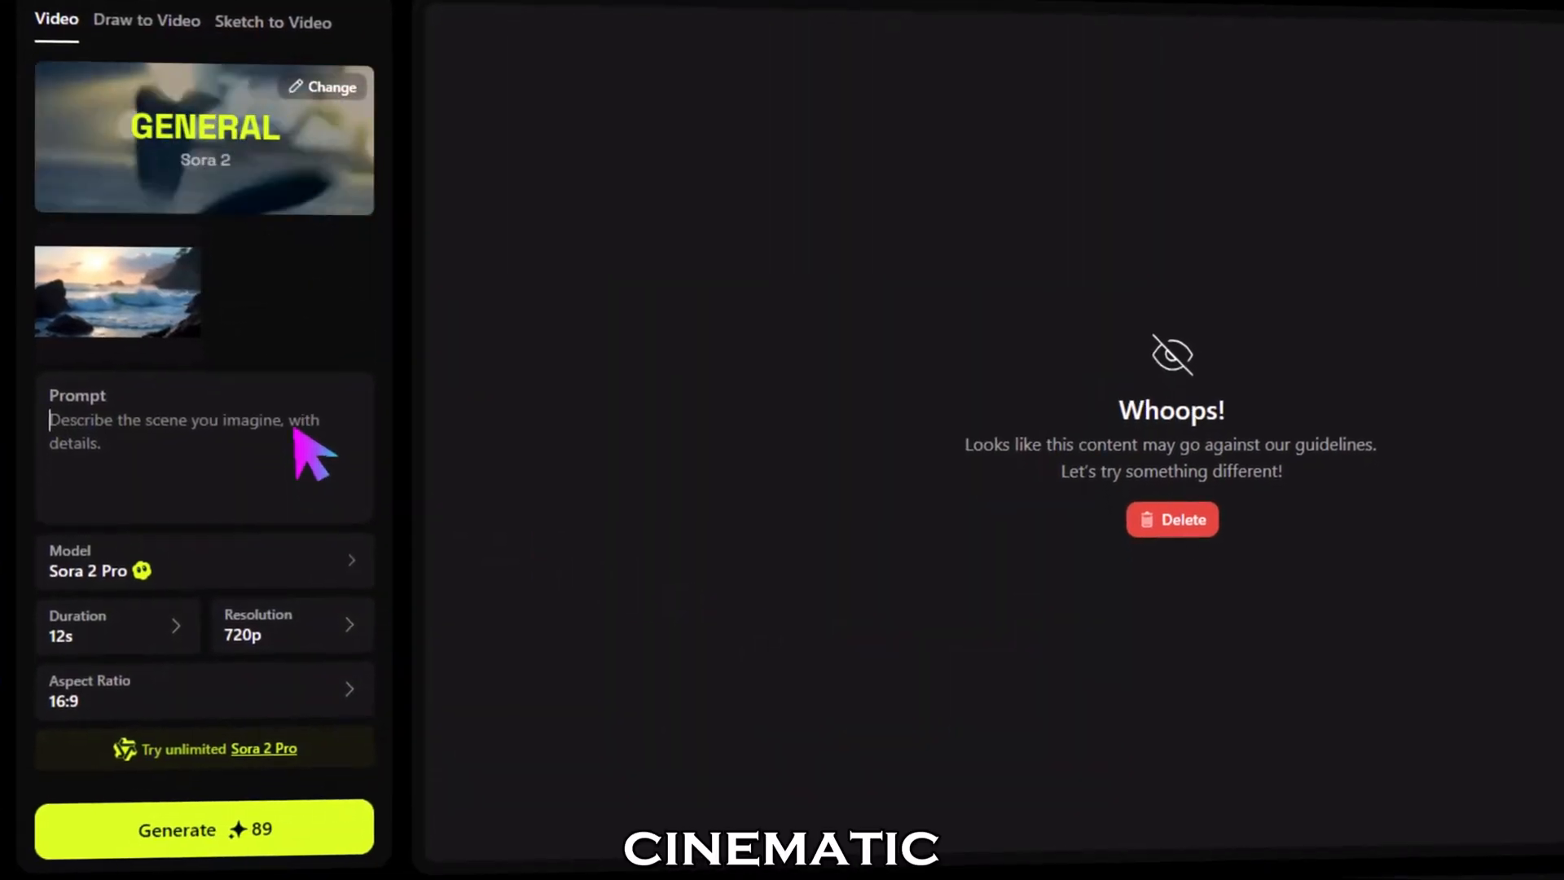
pyautogui.write('A coastal scene where waves crash against dark rocks as sea spray glitters in backlight; the camera tracks sideways near the waterline, revealing mist and sunlight haze with natural handheld rhythm.')
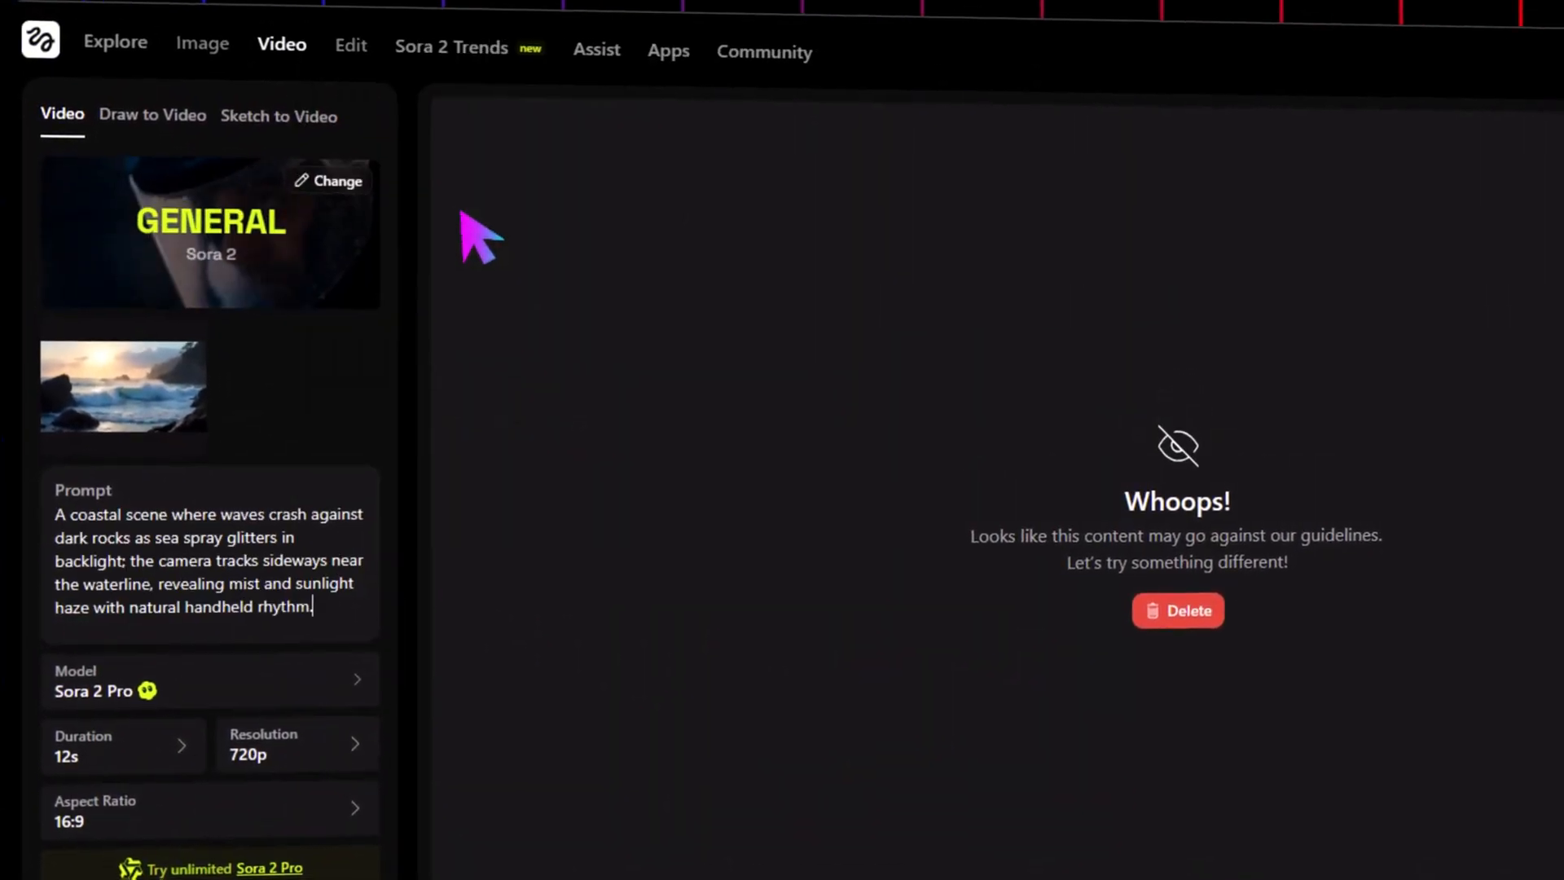
pyautogui.click(122, 744)
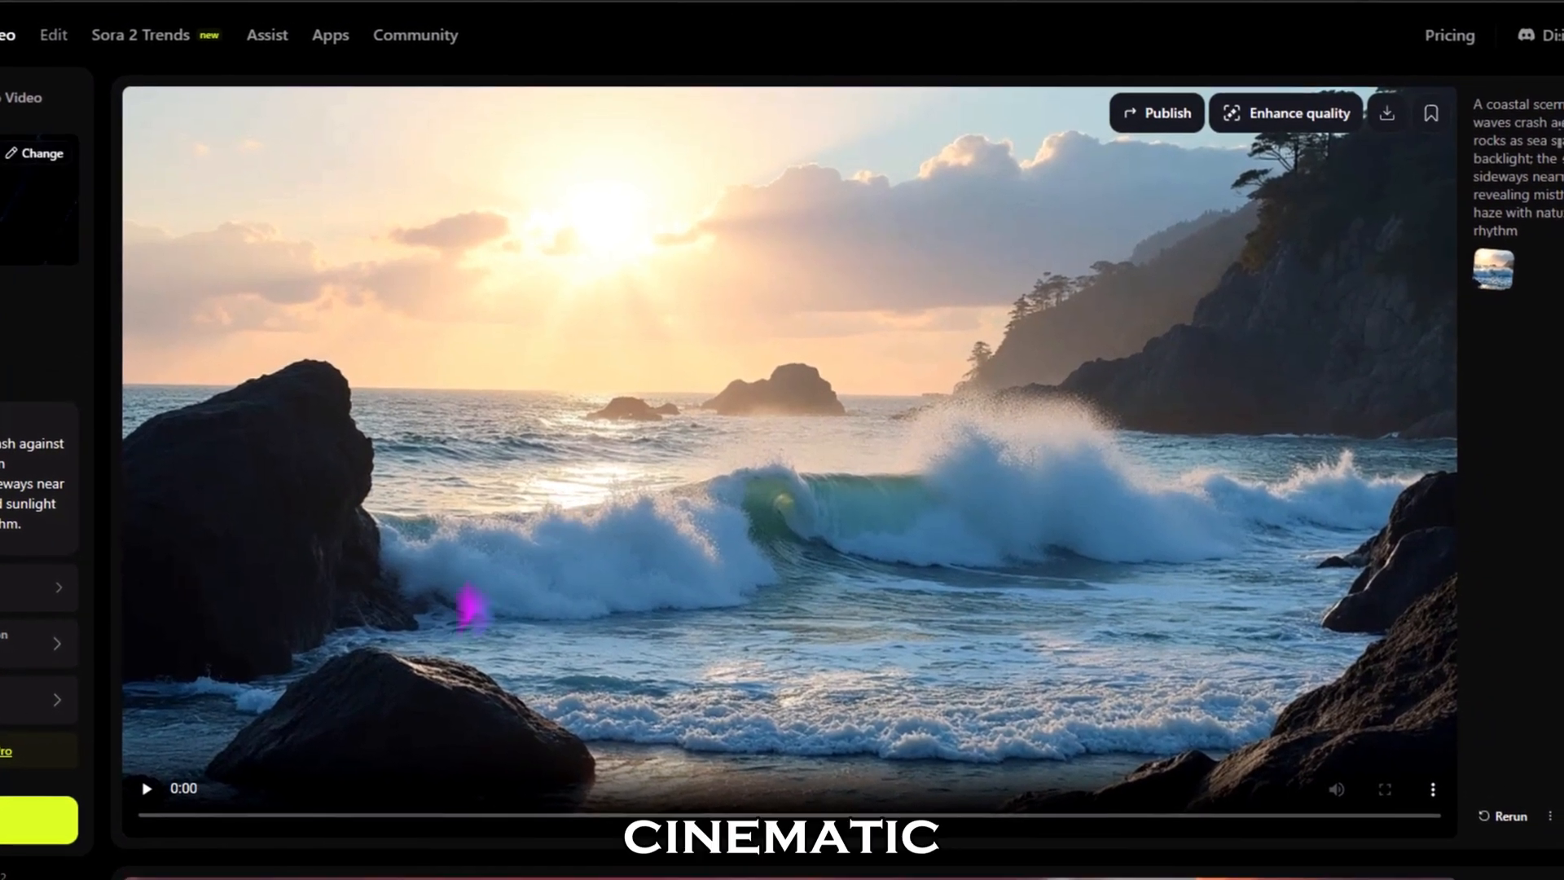
# Play back the finished coastal-waves video
pyautogui.click(147, 812)
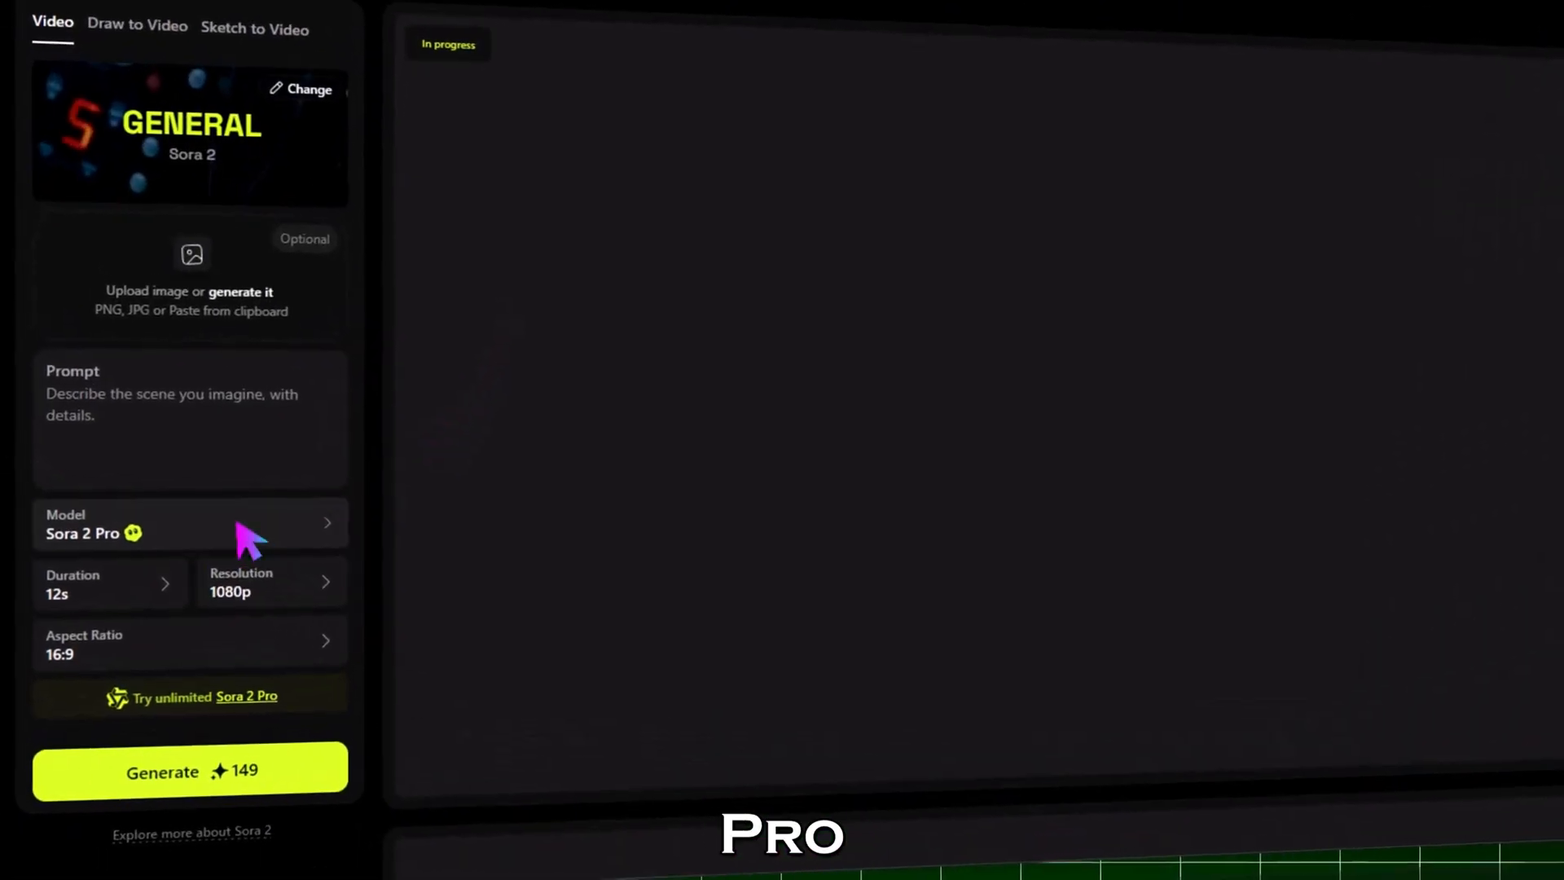
# Choose Sora 2 Pro Max, attach the aircraft image, and keep the 16:9 aspect ratio
pyautogui.click(189, 523)
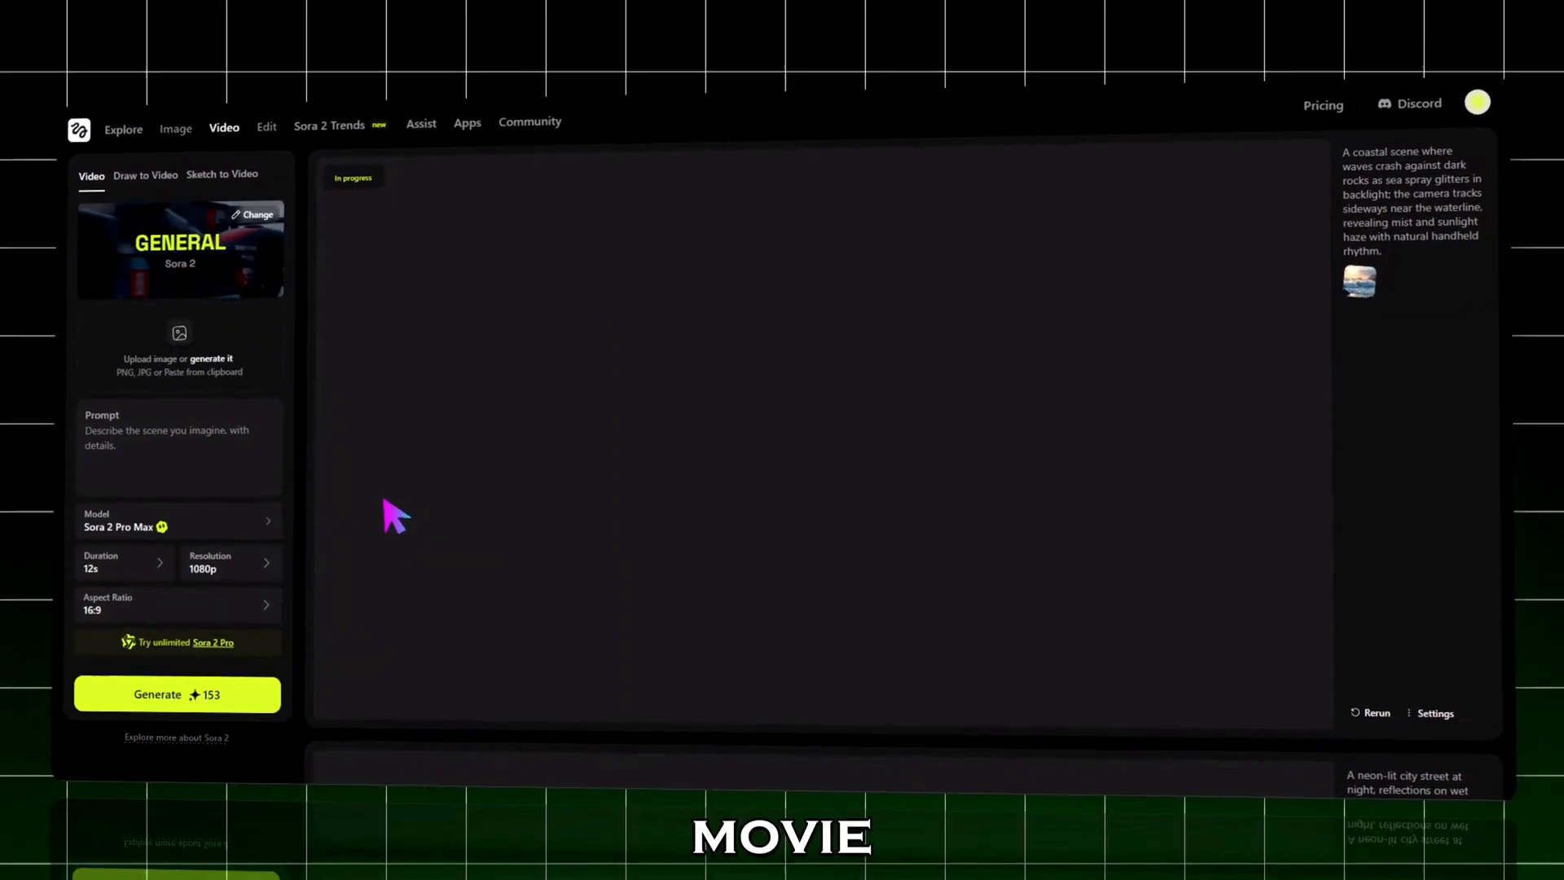
pyautogui.click(179, 333)
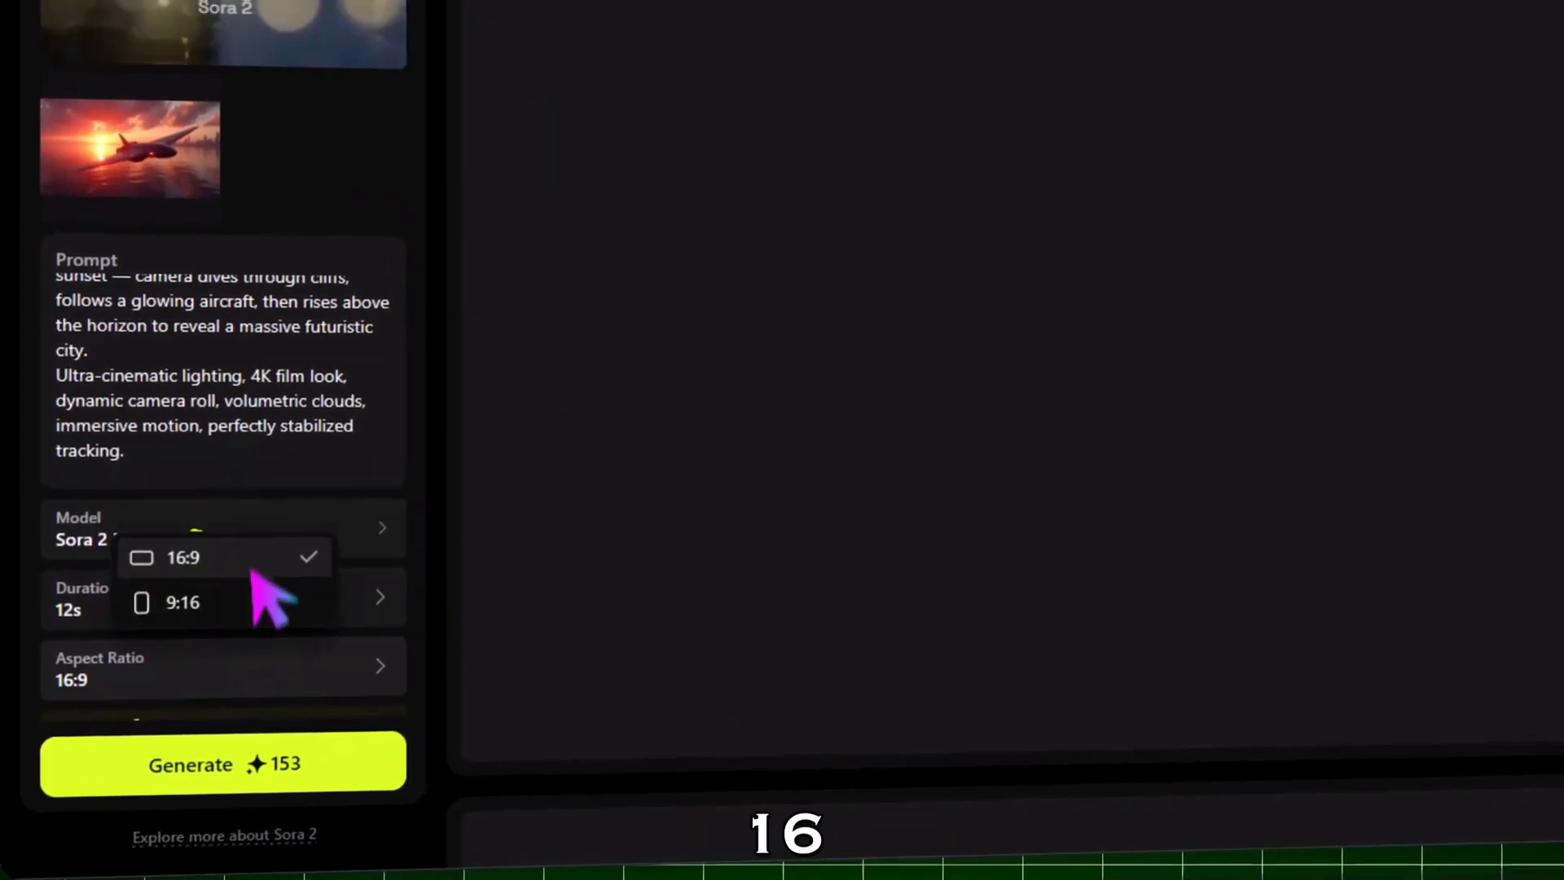
pyautogui.click(223, 764)
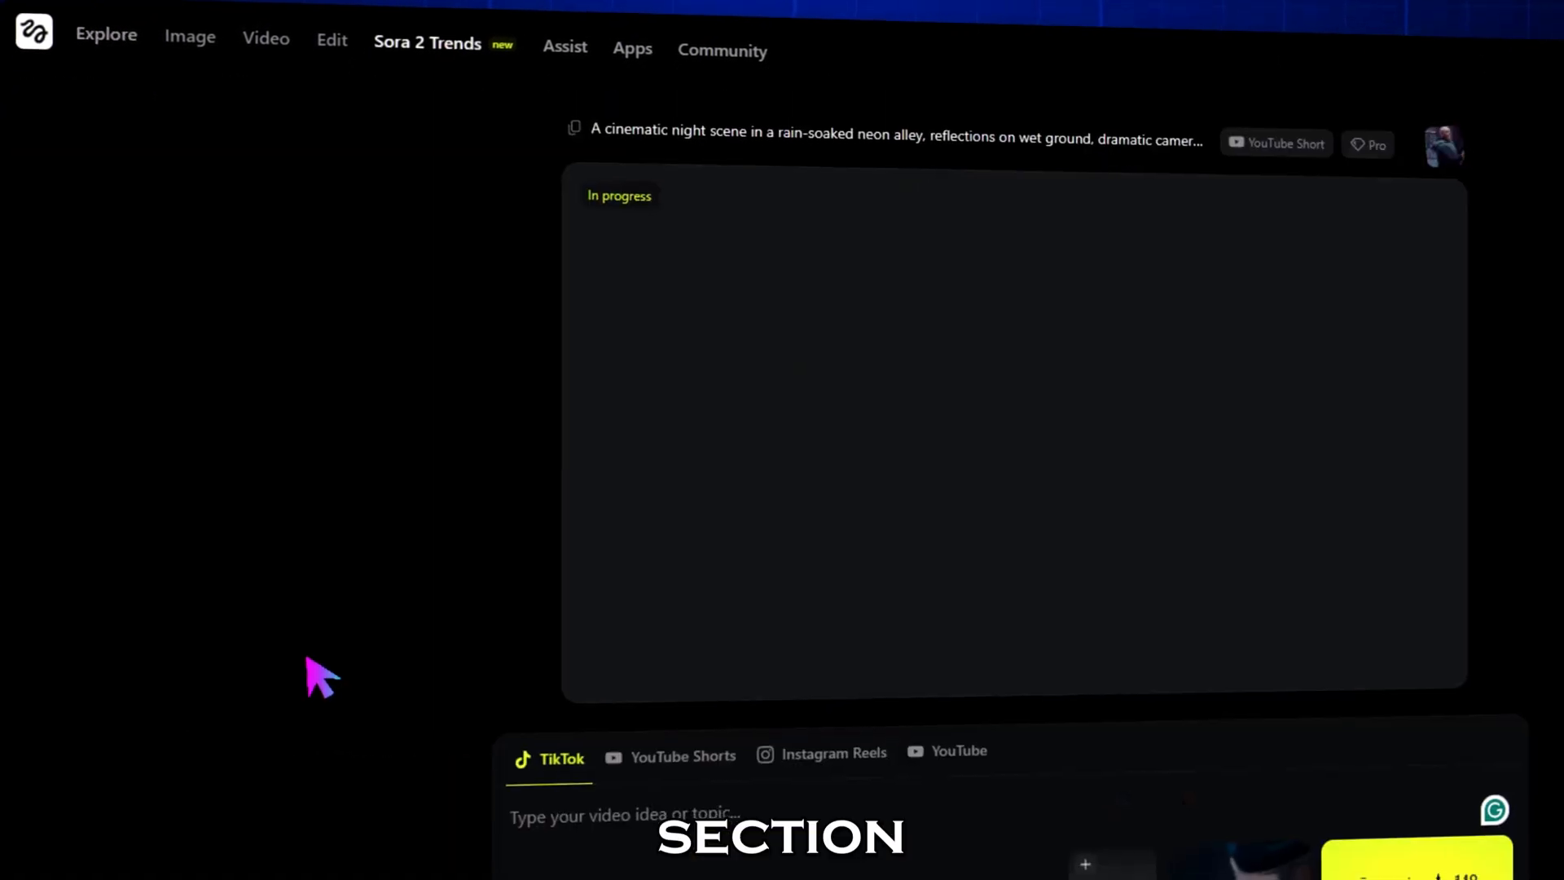
# Target YouTube Shorts as the platform and attach a starting image to the short
pyautogui.scroll(-3)
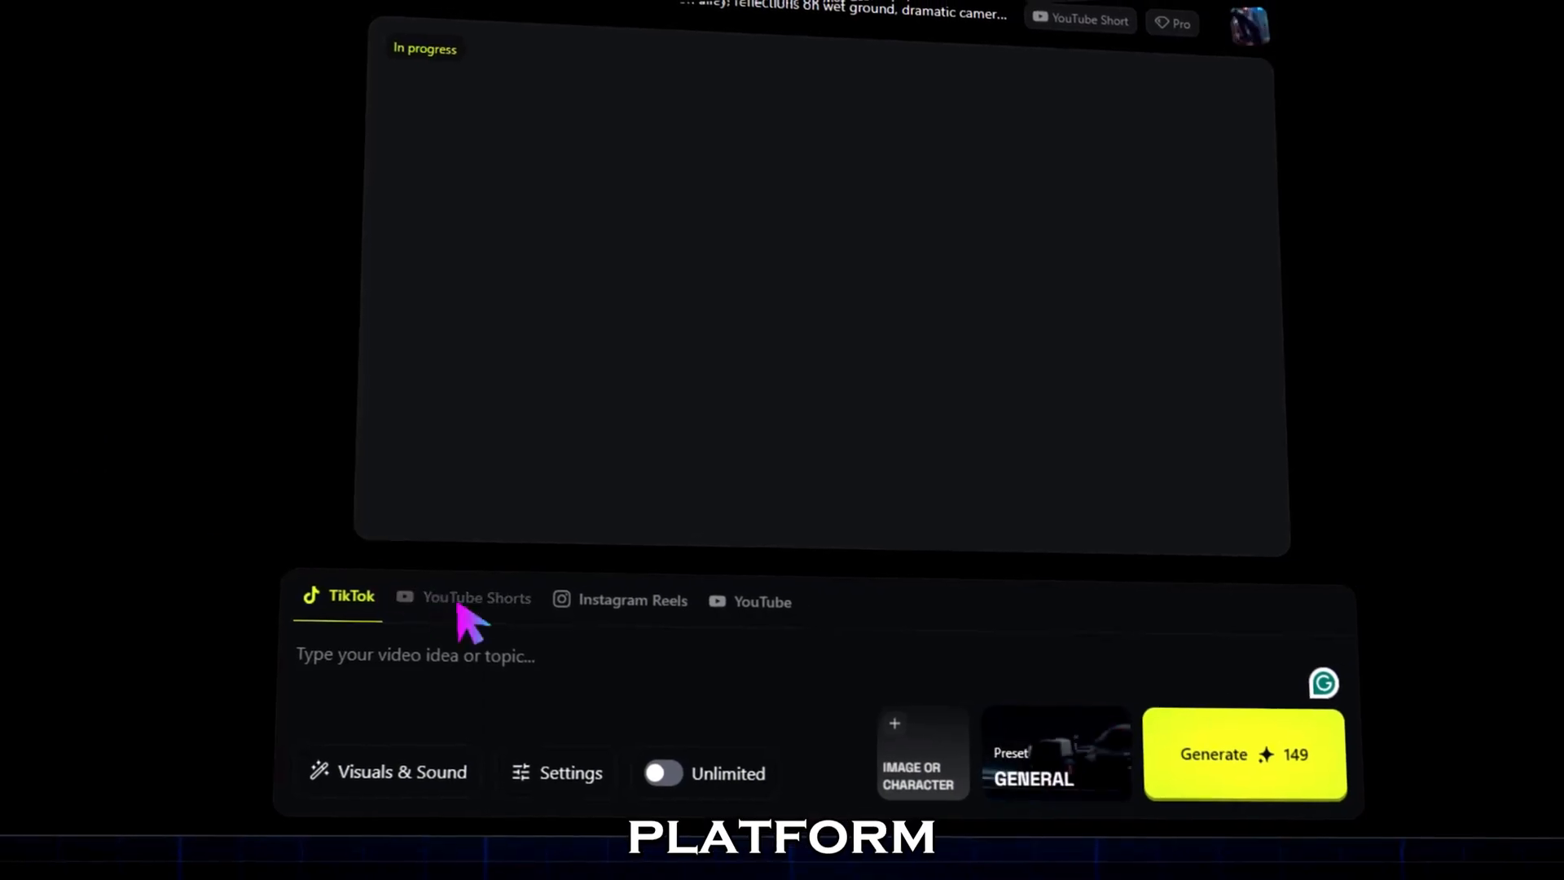
pyautogui.click(476, 599)
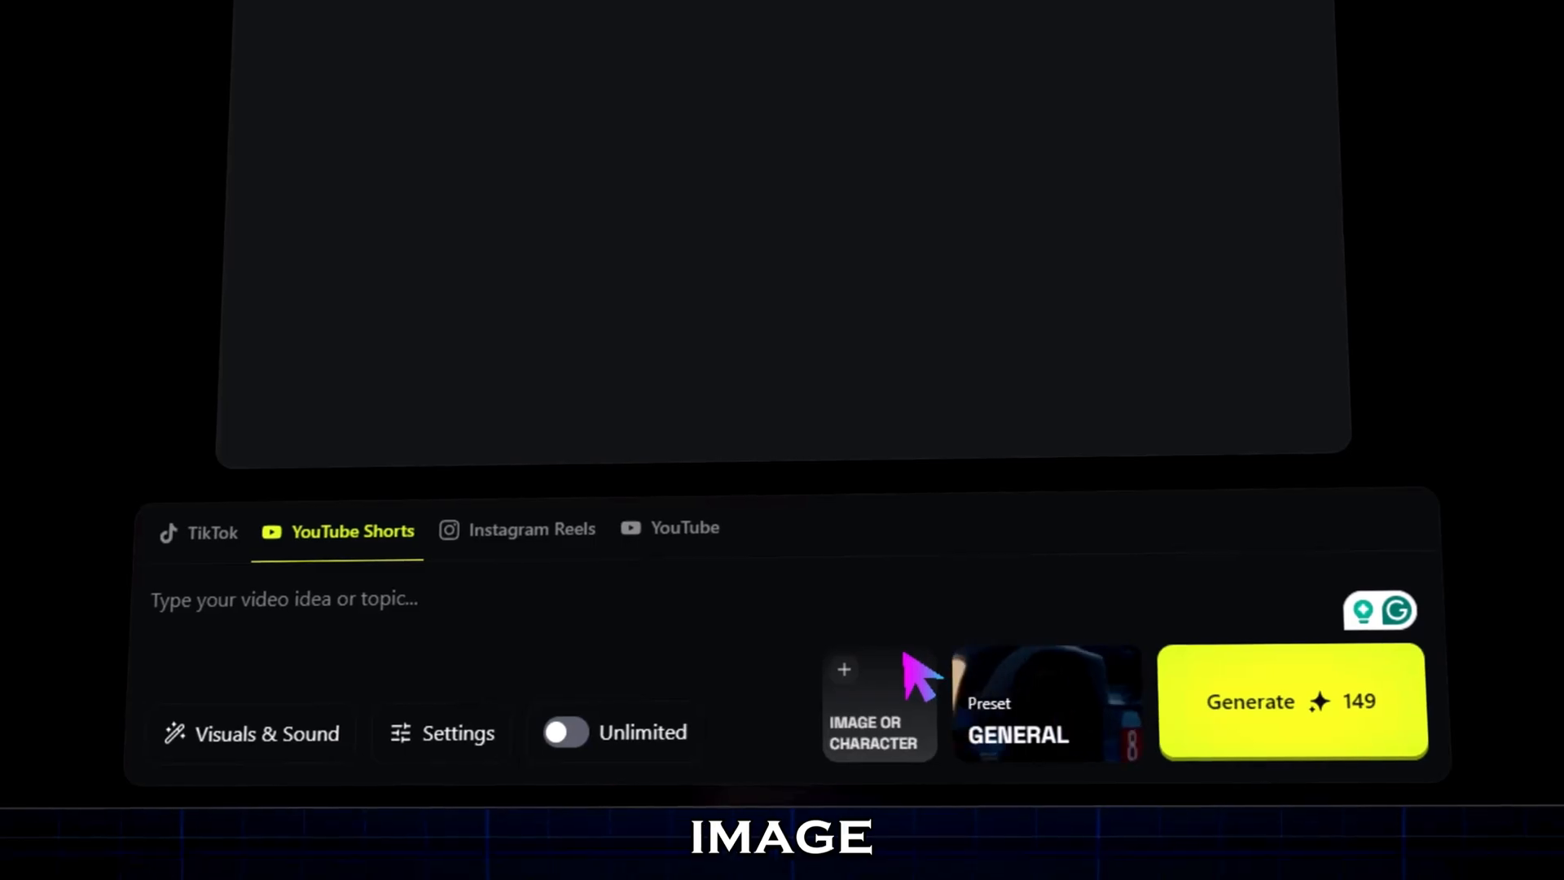
pyautogui.rightClick(285, 600)
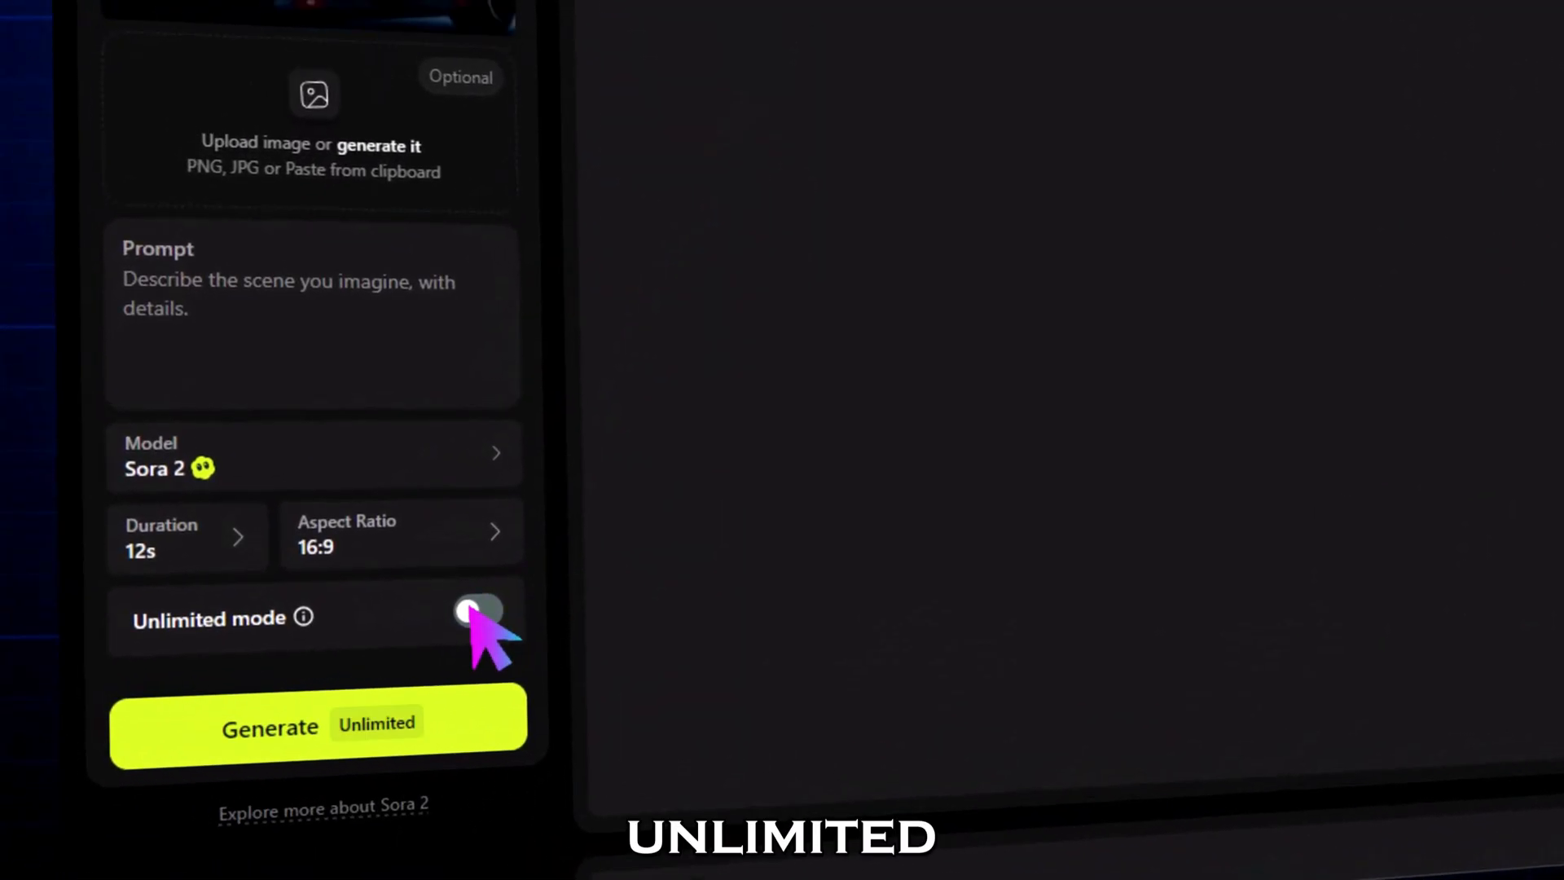
# Switch on Unlimited generation mode for the Sora 2 video
pyautogui.click(476, 616)
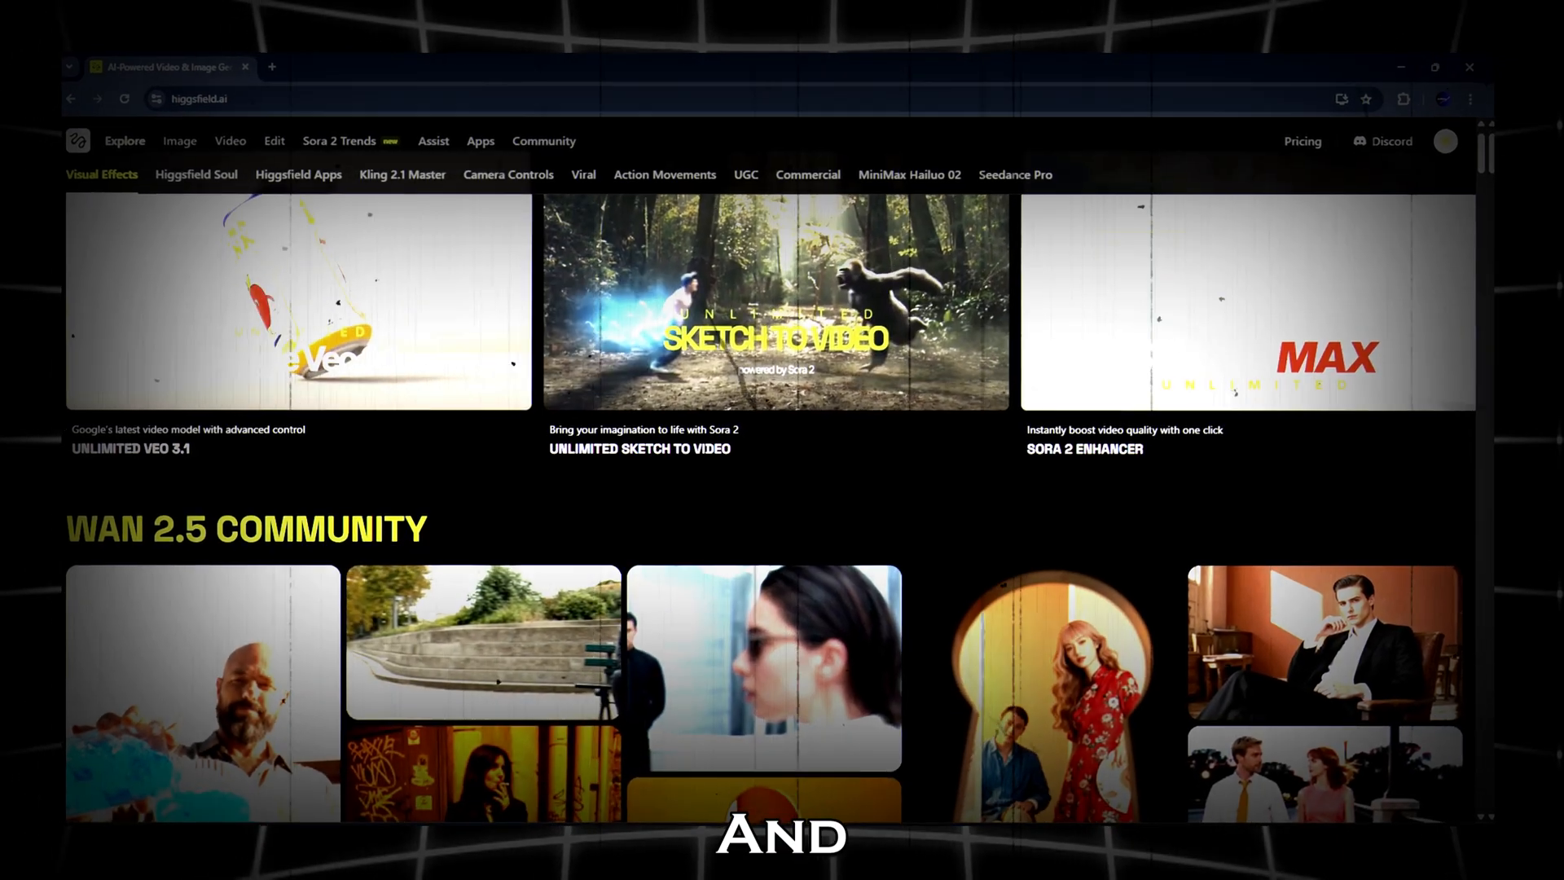
# Scroll through the home page effect collections, then bring up the video model list
pyautogui.scroll(-3)
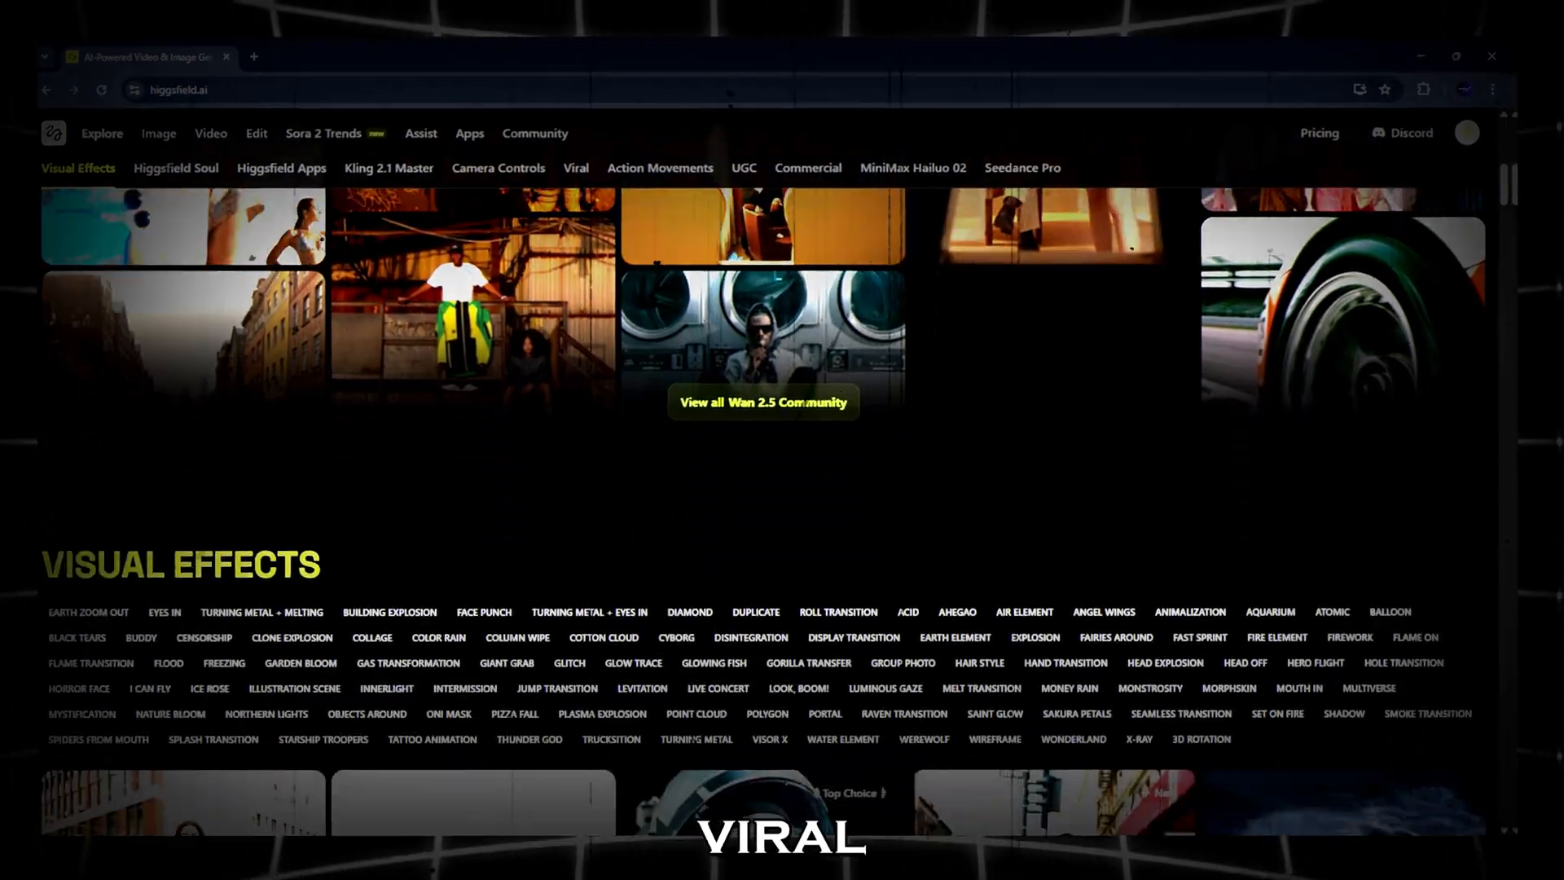
pyautogui.scroll(-3)
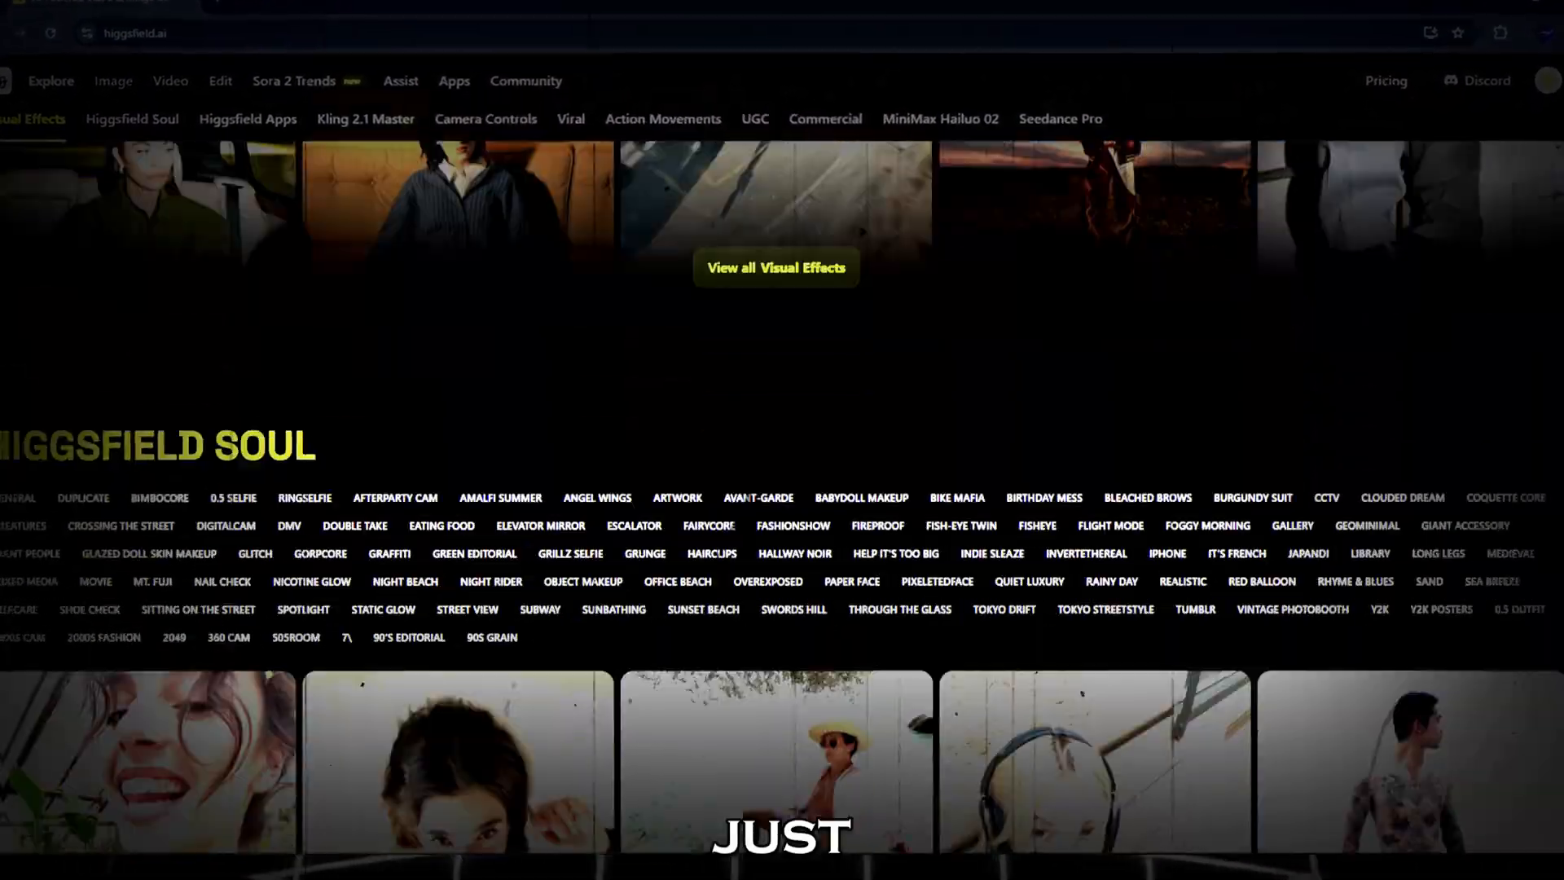
pyautogui.scroll(-3)
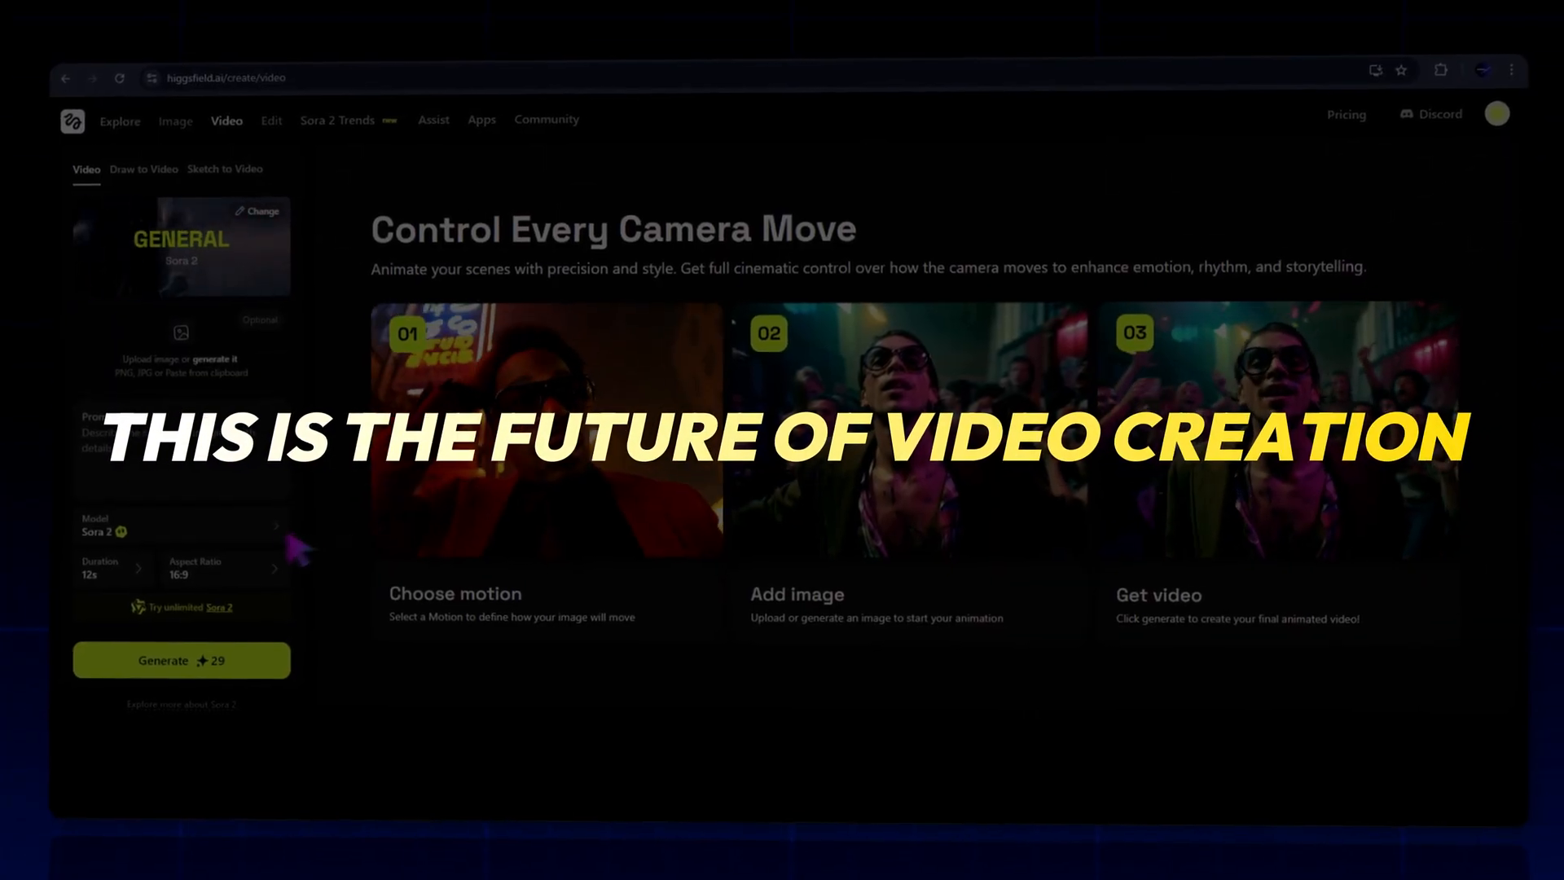
pyautogui.click(183, 525)
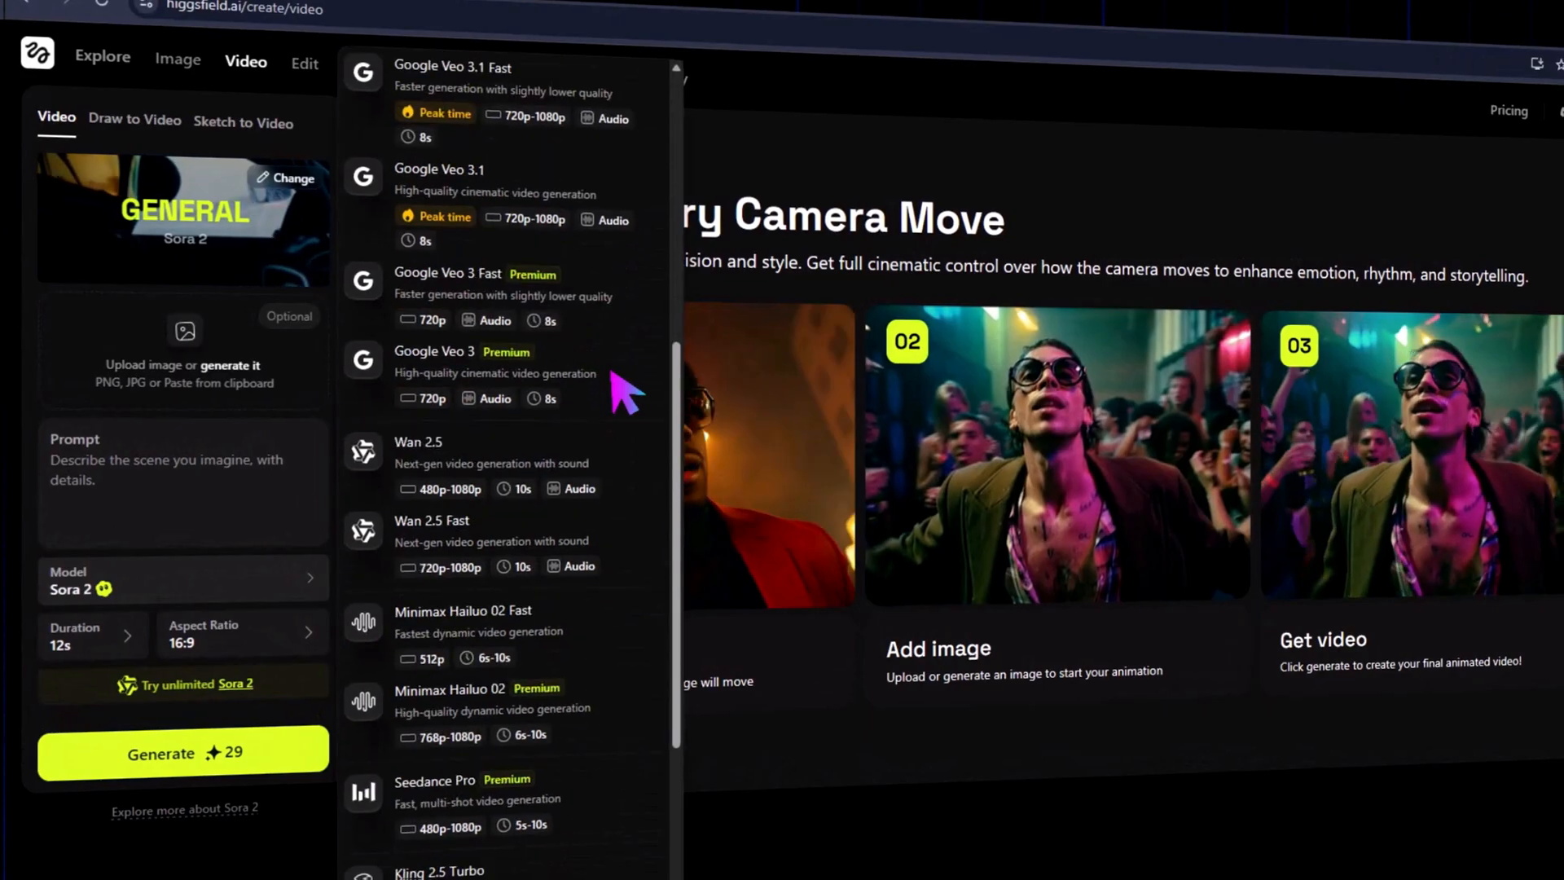